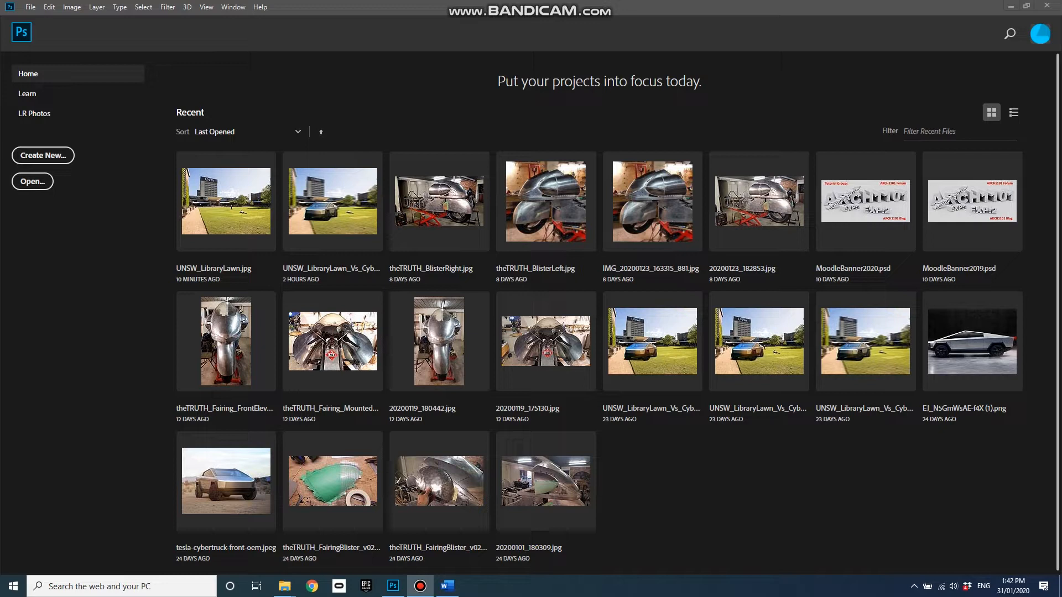
pyautogui.moveTo(723, 529)
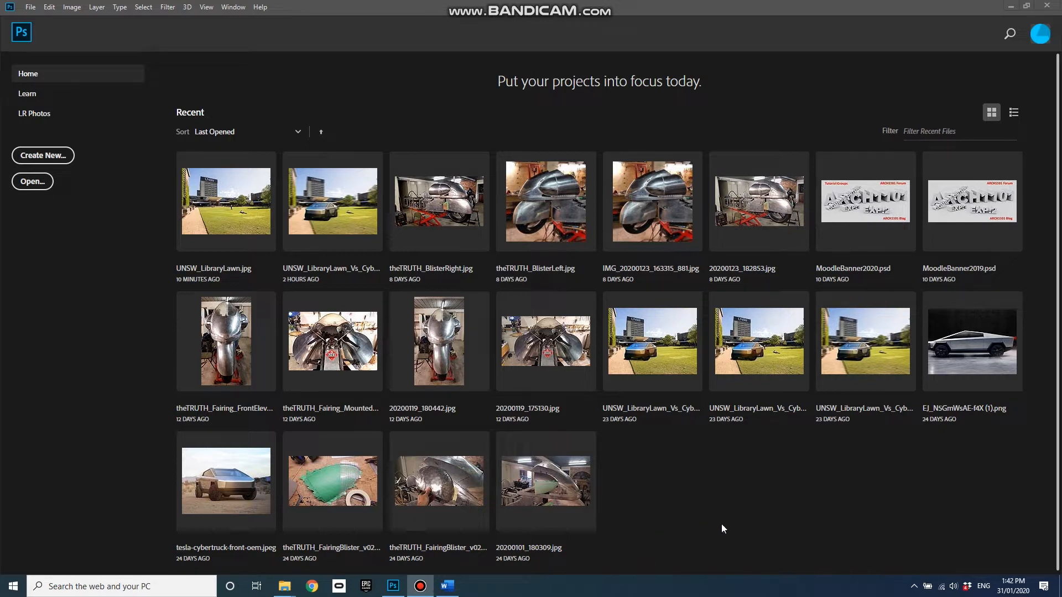
pyautogui.moveTo(730, 526)
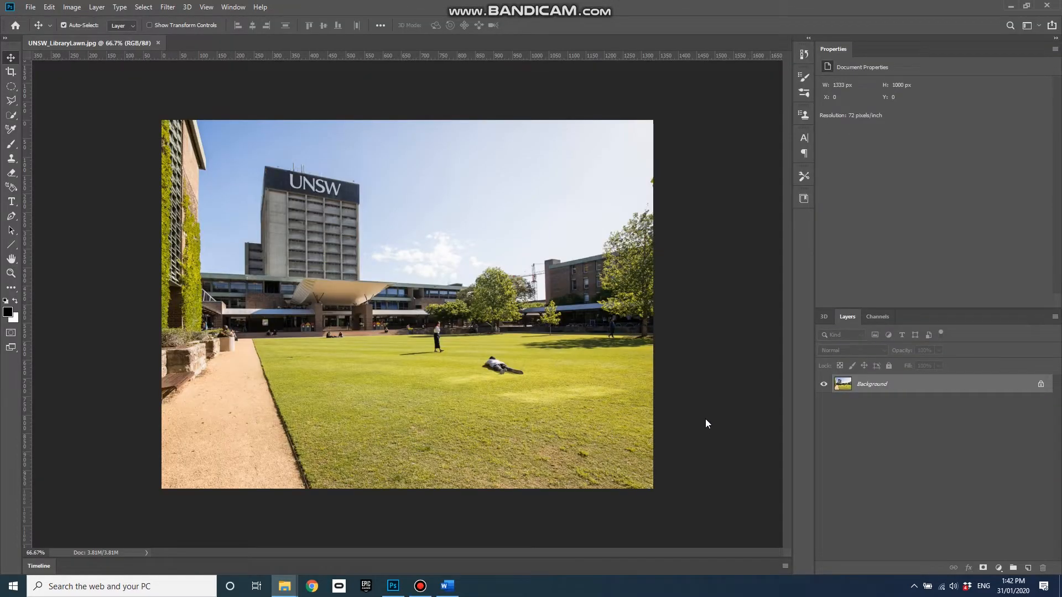
pyautogui.moveTo(706, 405)
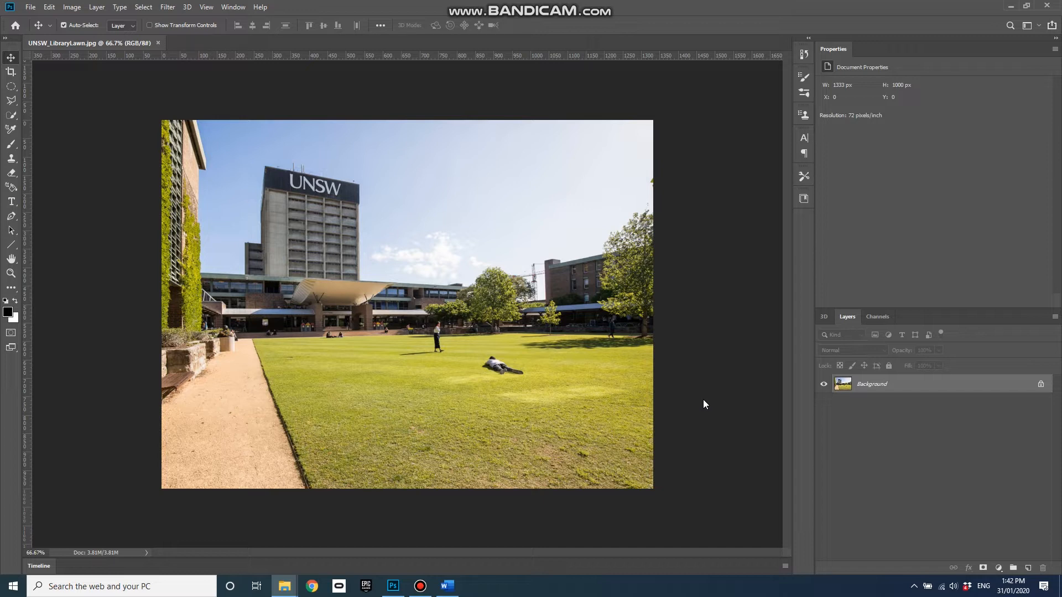
pyautogui.moveTo(569, 471)
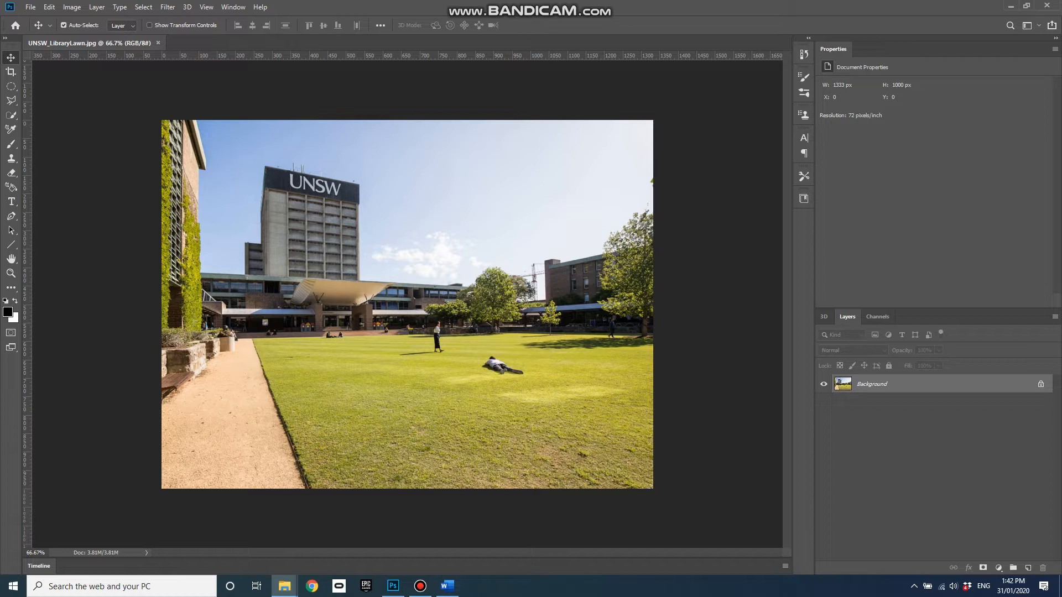
pyautogui.moveTo(505, 292)
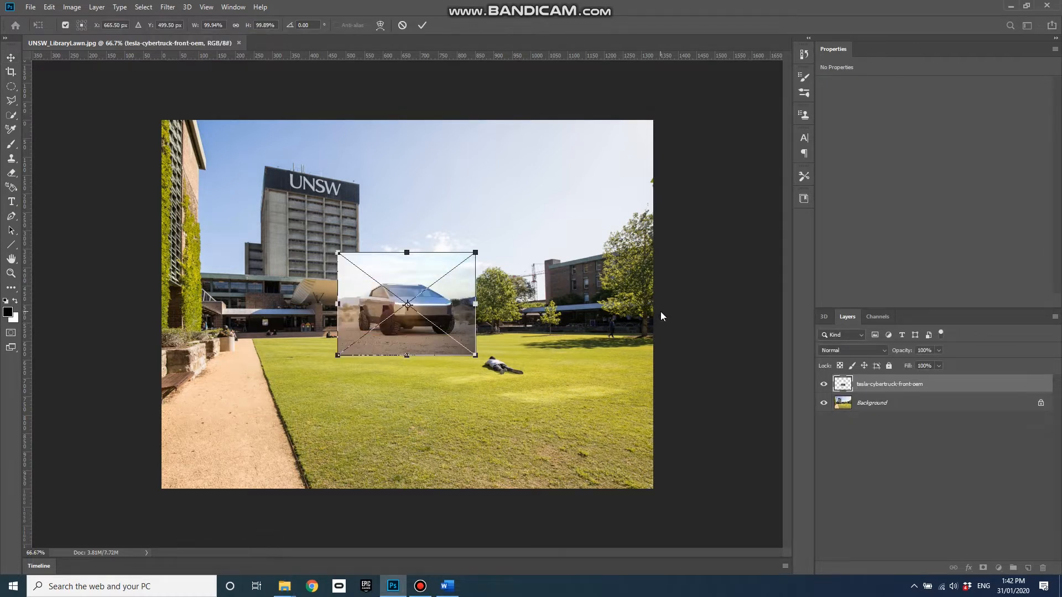
# Move the Cybertruck image down onto the lawn and nudge it into place.
pyautogui.moveTo(405, 303); pyautogui.dragTo(345, 292)
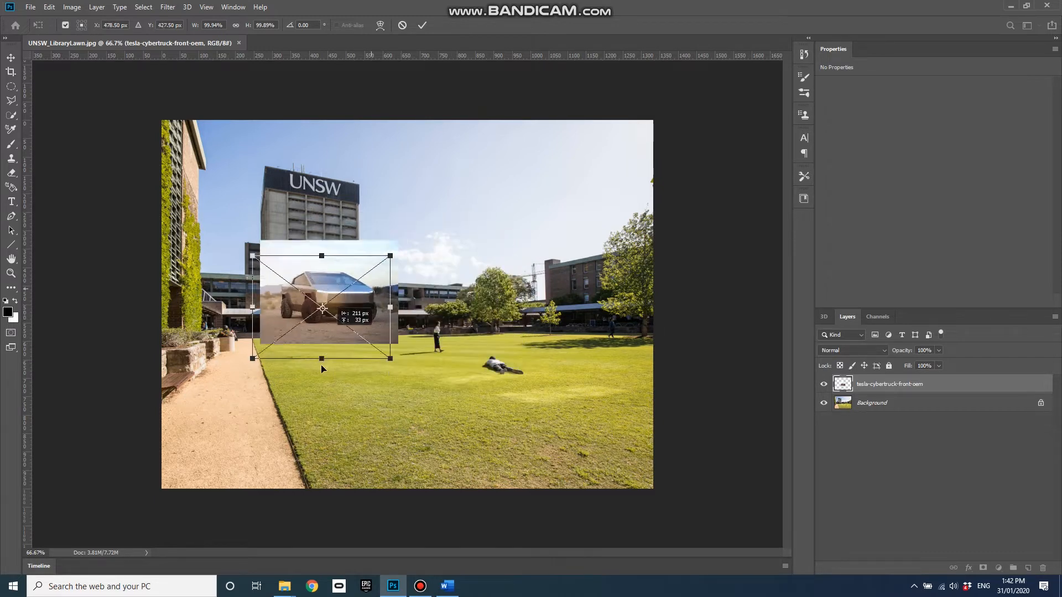
pyautogui.moveTo(321, 308); pyautogui.dragTo(363, 359)
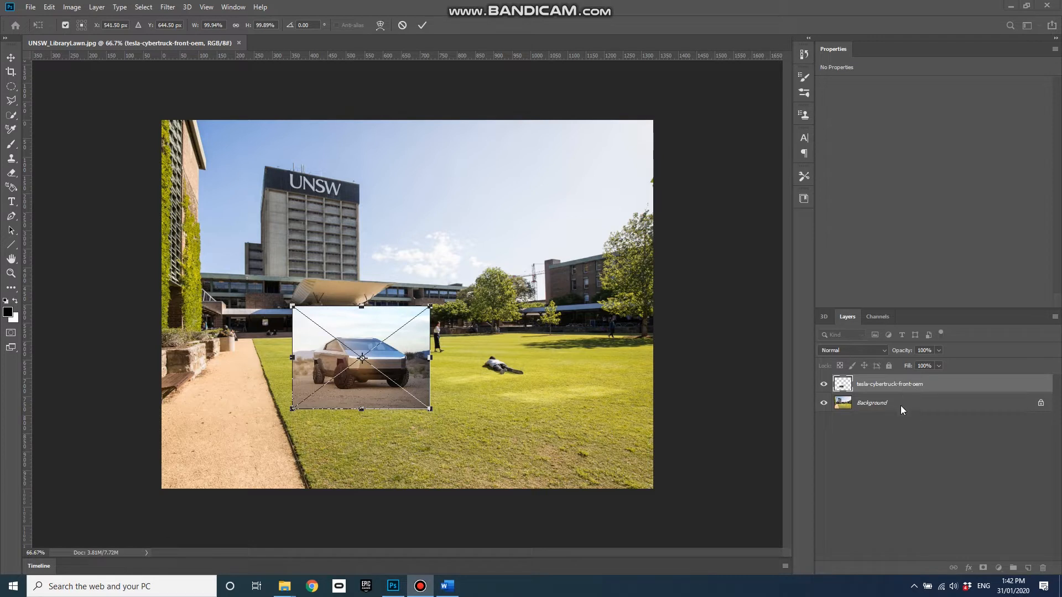
pyautogui.moveTo(702, 429)
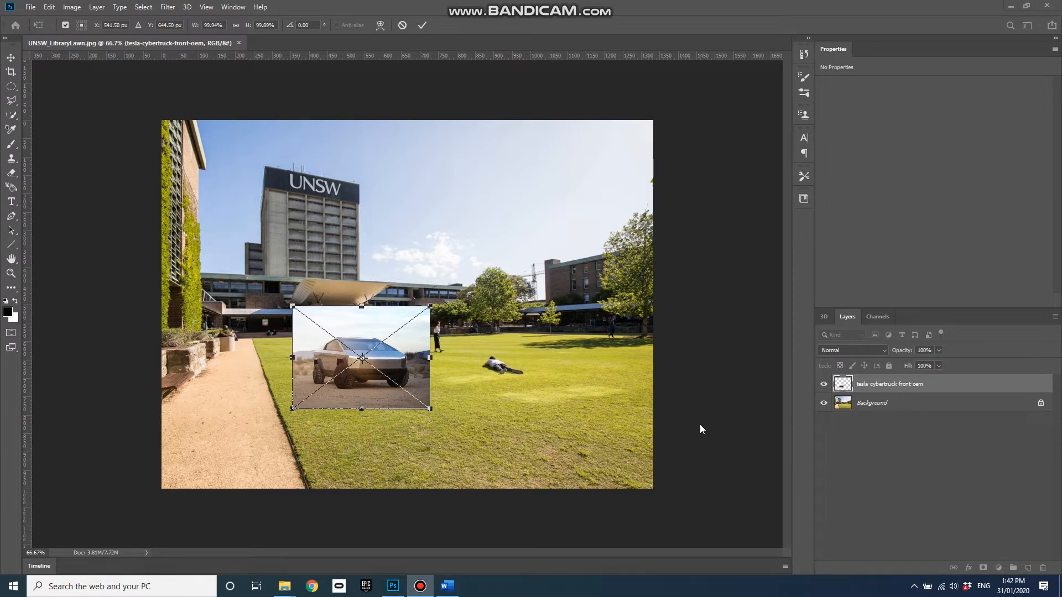
pyautogui.moveTo(394, 366)
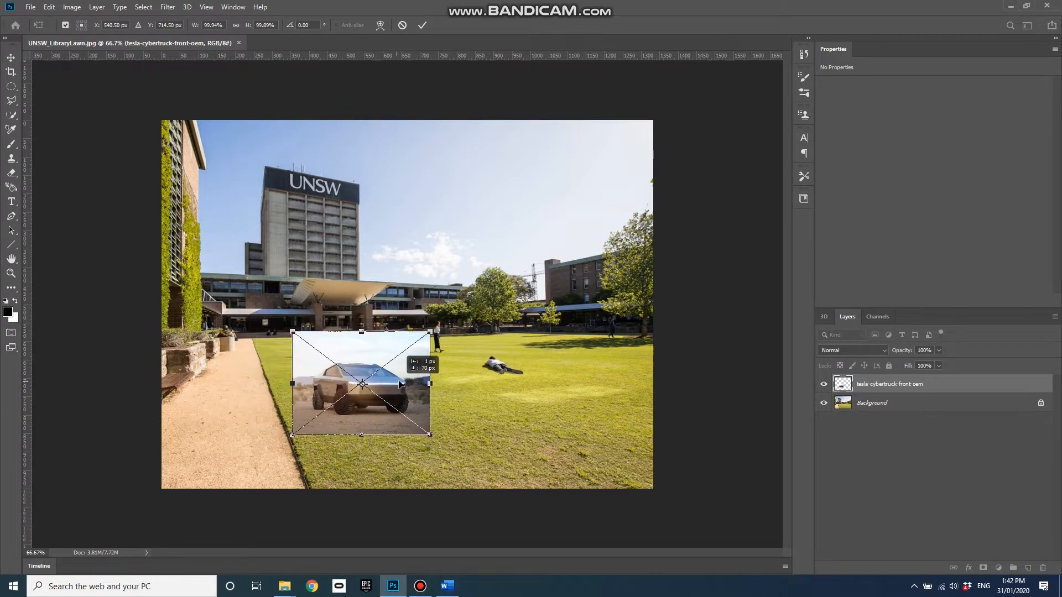
pyautogui.moveTo(363, 383); pyautogui.dragTo(363, 373)
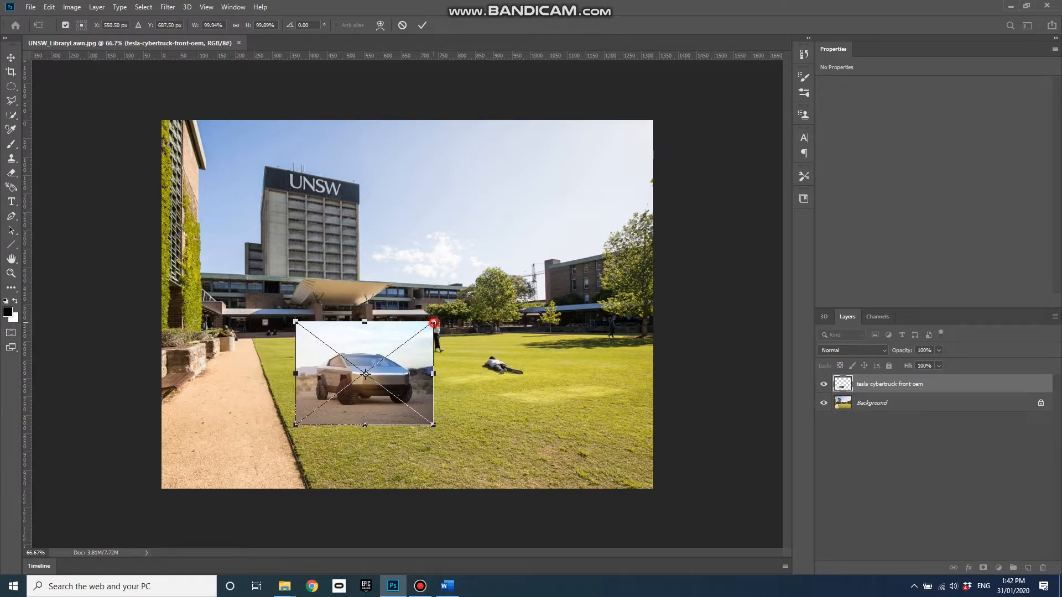
# Scale the Cybertruck up to roughly 223% with the corner handles and shift it slightly right.
pyautogui.moveTo(434, 323); pyautogui.dragTo(538, 233)
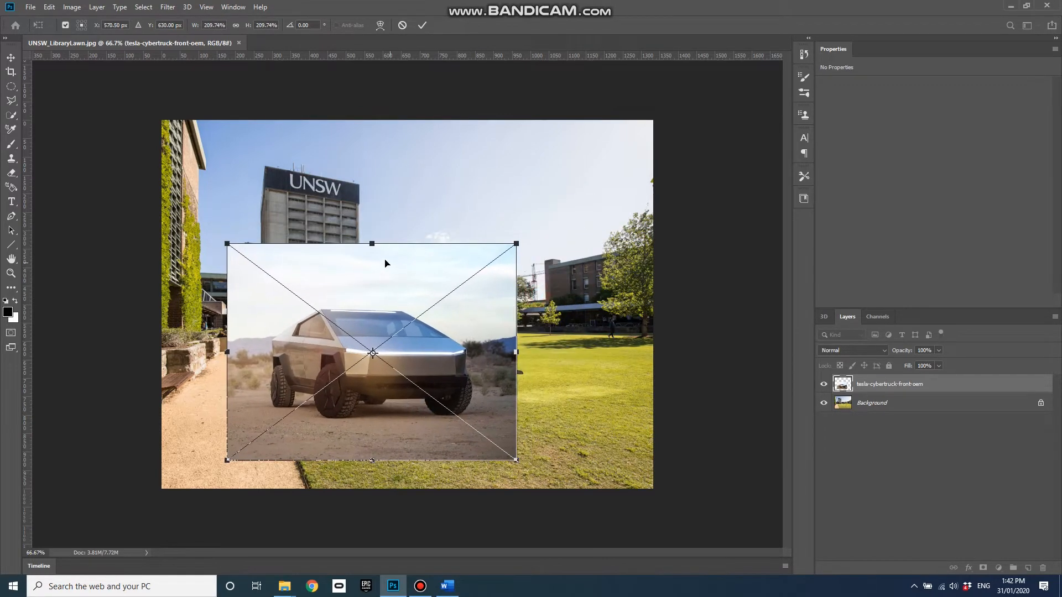
pyautogui.moveTo(372, 244); pyautogui.dragTo(372, 224)
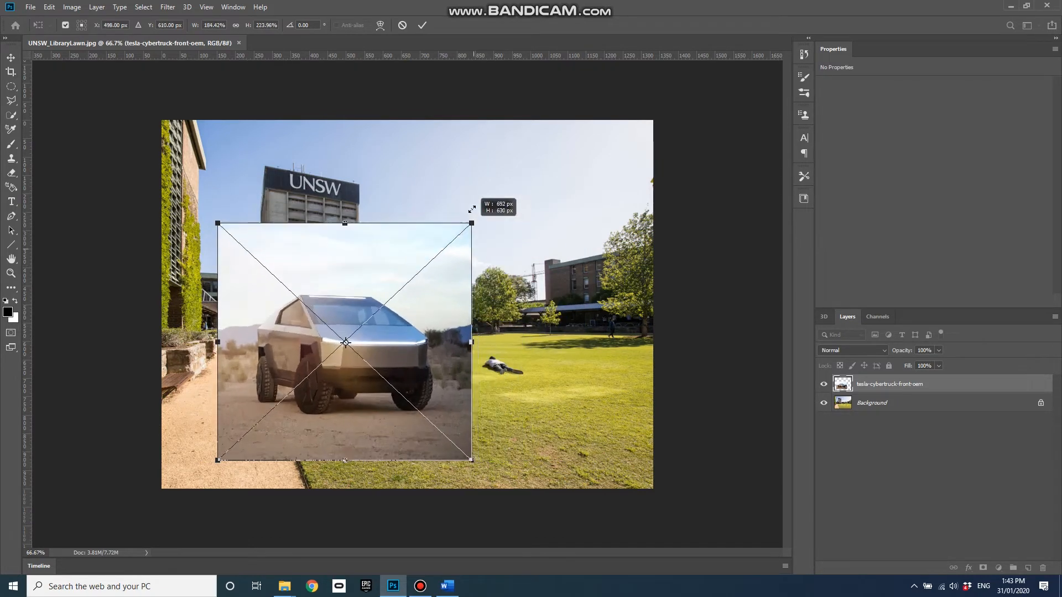
pyautogui.moveTo(473, 223); pyautogui.dragTo(509, 215)
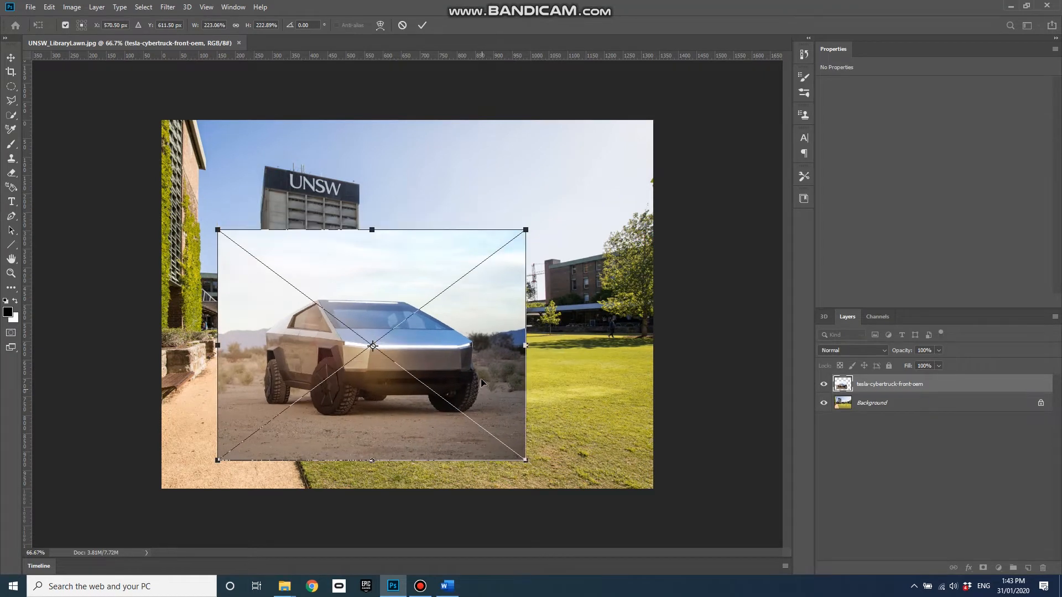
pyautogui.moveTo(406, 336)
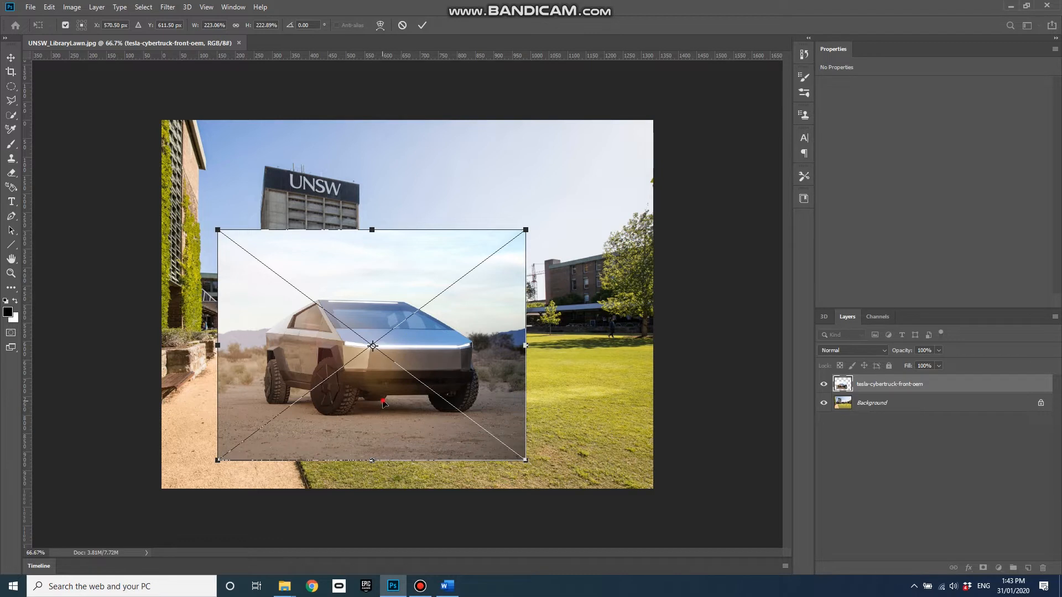
pyautogui.moveTo(372, 345); pyautogui.dragTo(379, 351)
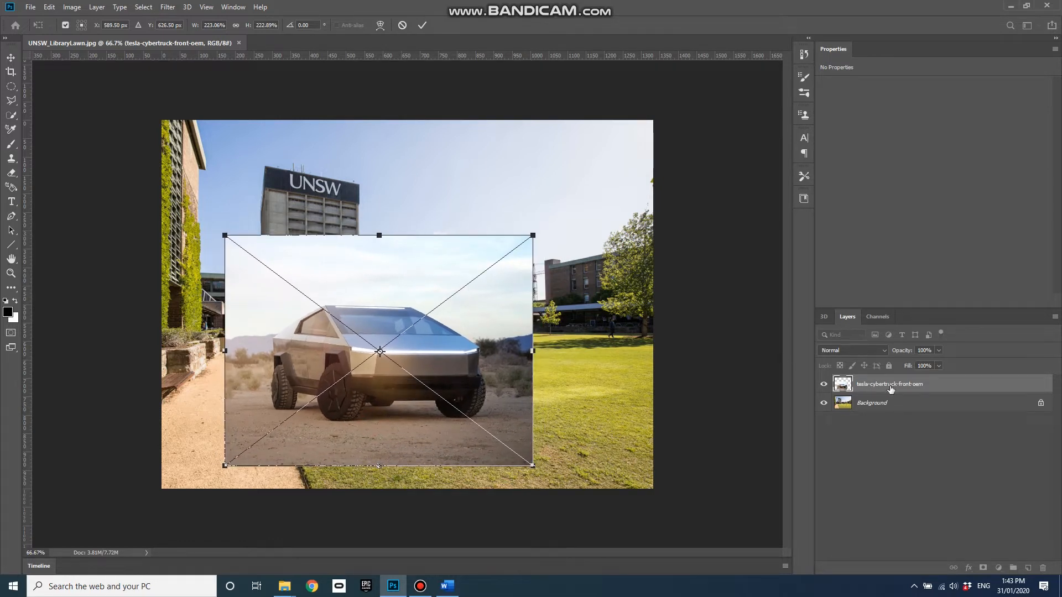
# Lower the Cybertruck layer opacity to about 57% and enlarge it further across the lawn.
pyautogui.moveTo(938, 366); pyautogui.dragTo(936, 366)
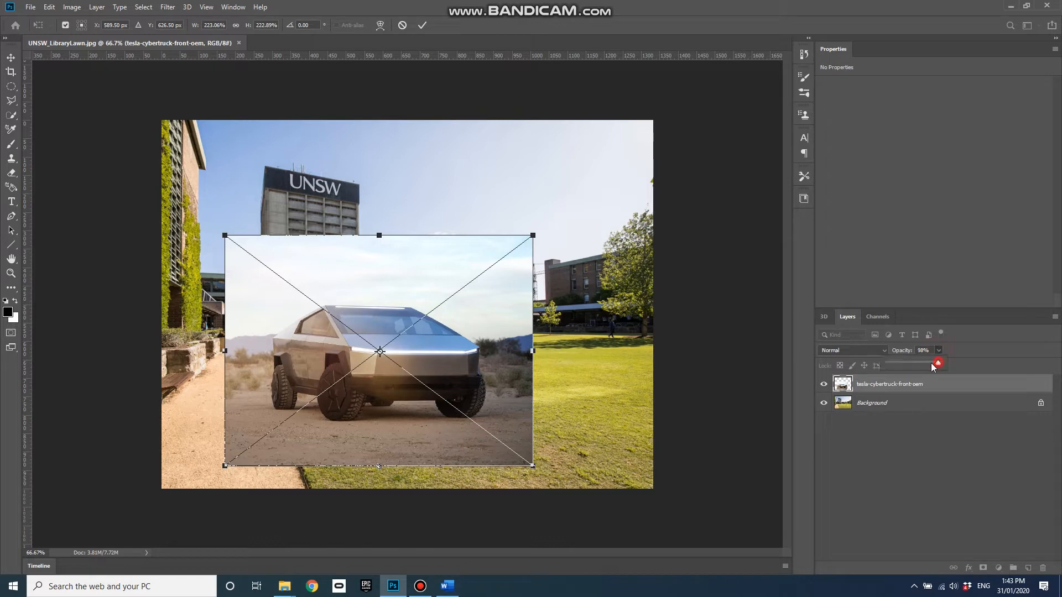
pyautogui.moveTo(937, 366); pyautogui.dragTo(915, 366)
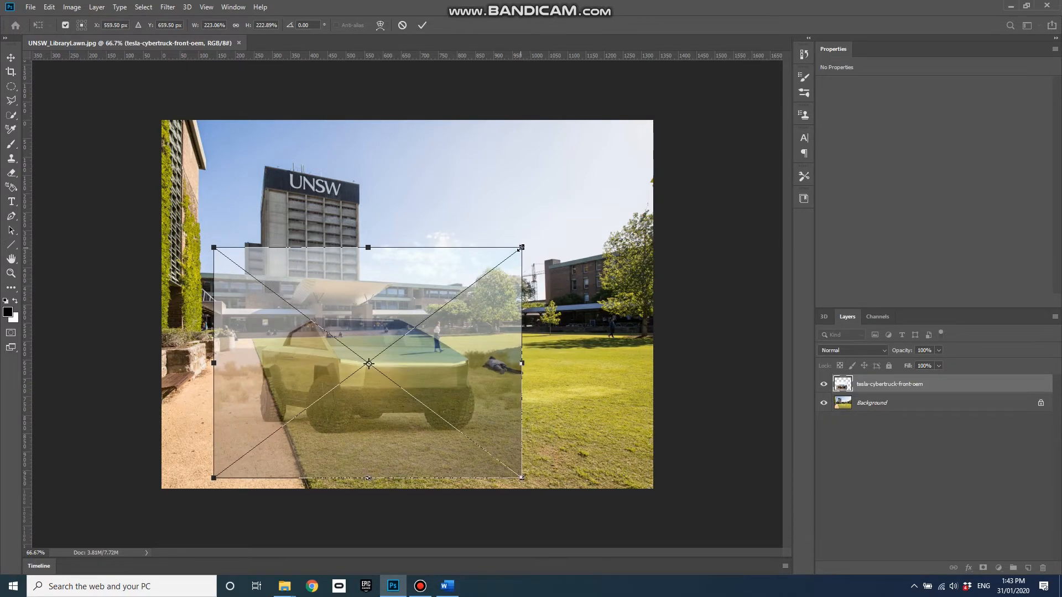
pyautogui.moveTo(521, 247); pyautogui.dragTo(581, 202)
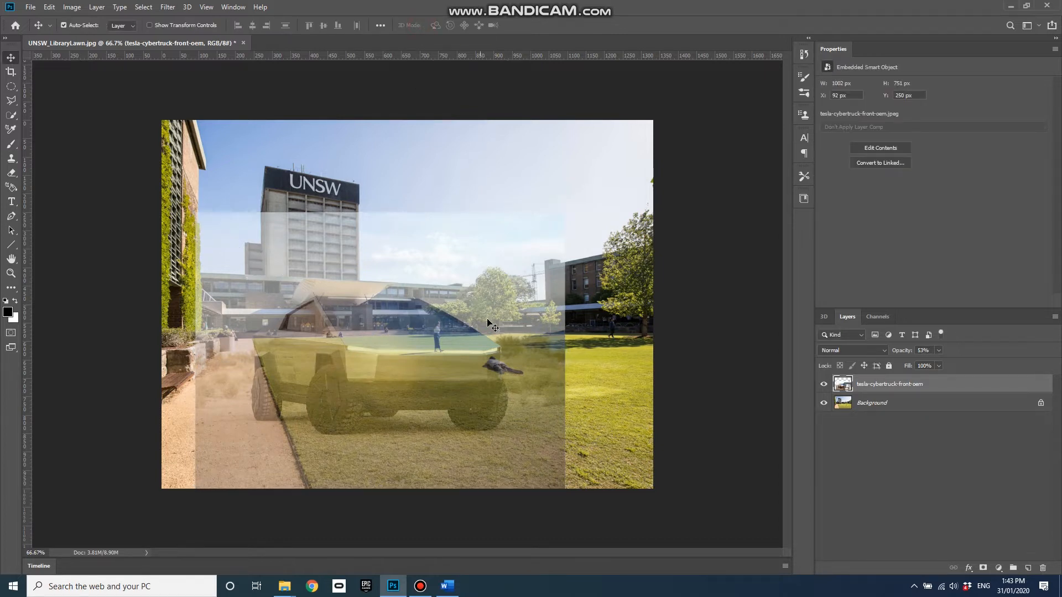
# Restore the Cybertruck layer's opacity to 100%.
pyautogui.click(938, 350)
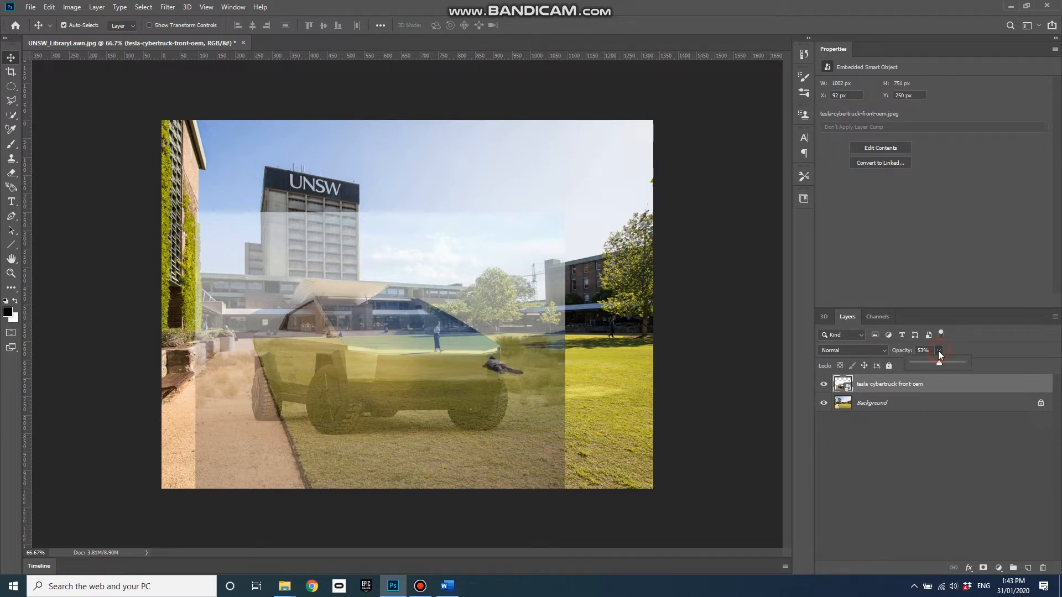
pyautogui.moveTo(938, 362); pyautogui.dragTo(961, 362)
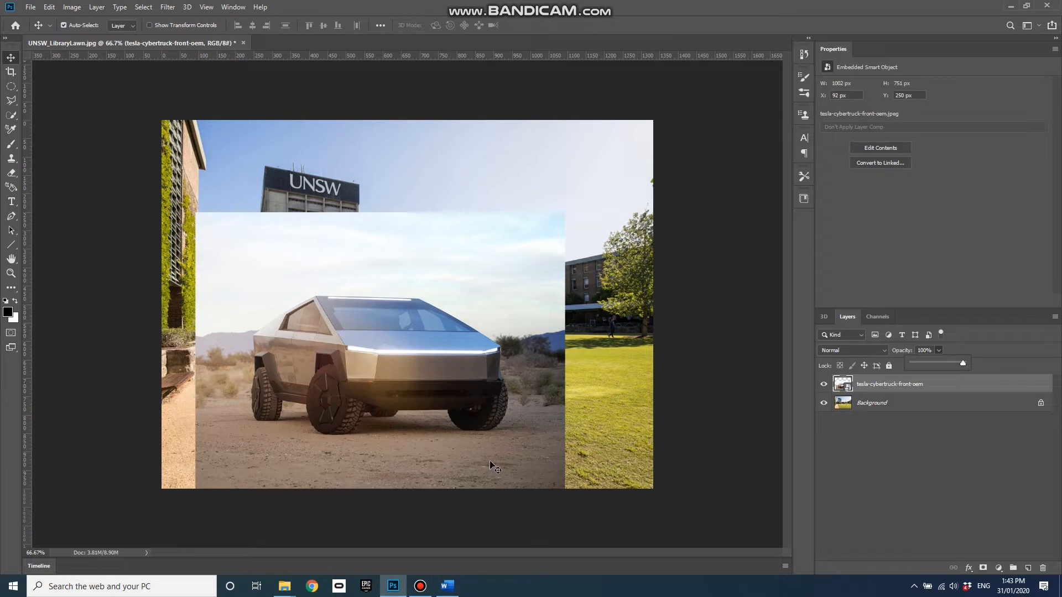
pyautogui.moveTo(355, 415)
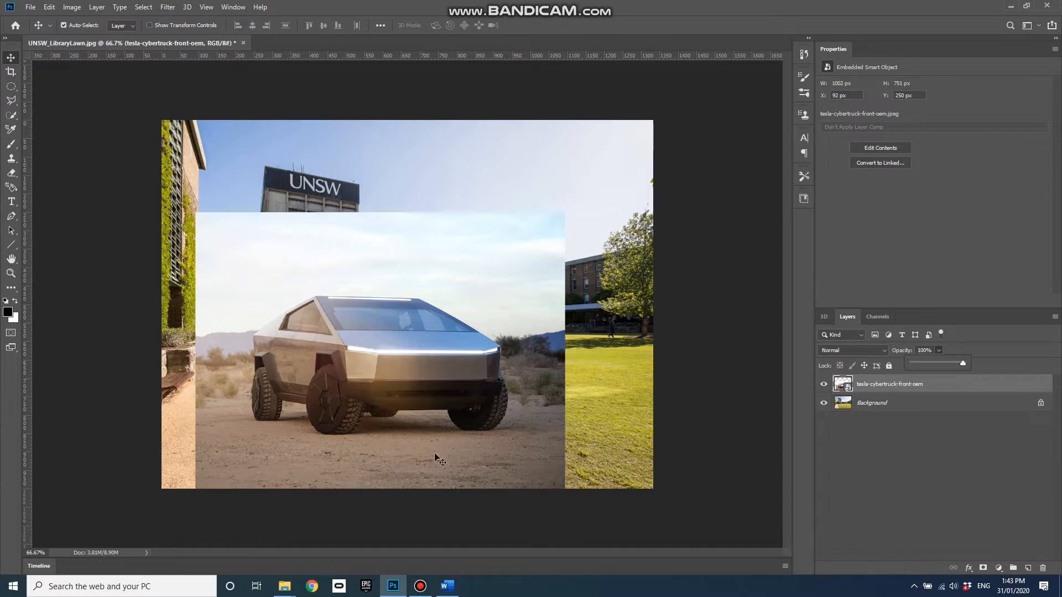
pyautogui.moveTo(489, 445)
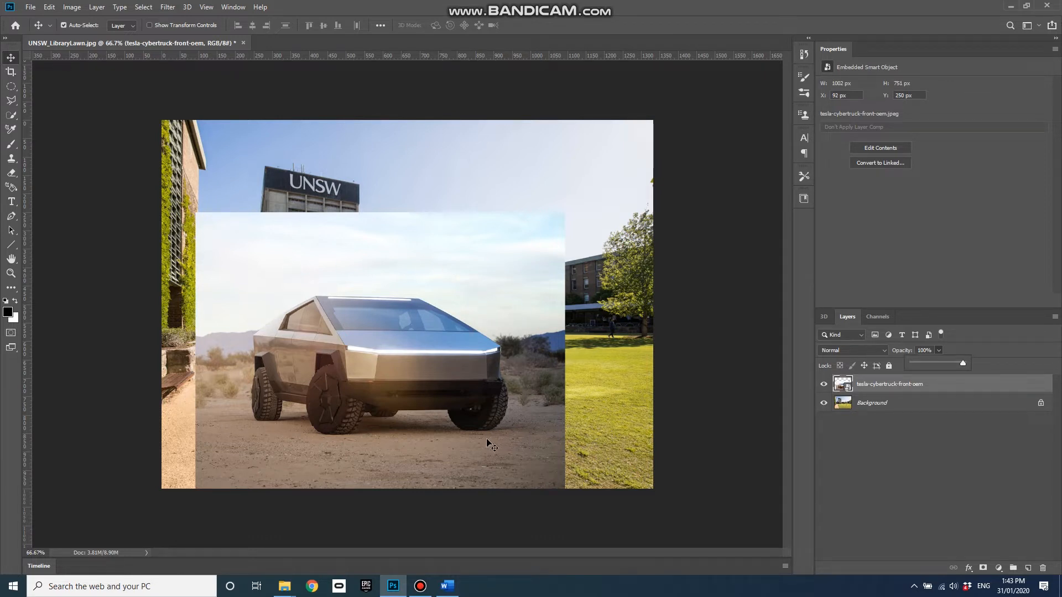
pyautogui.moveTo(489, 430)
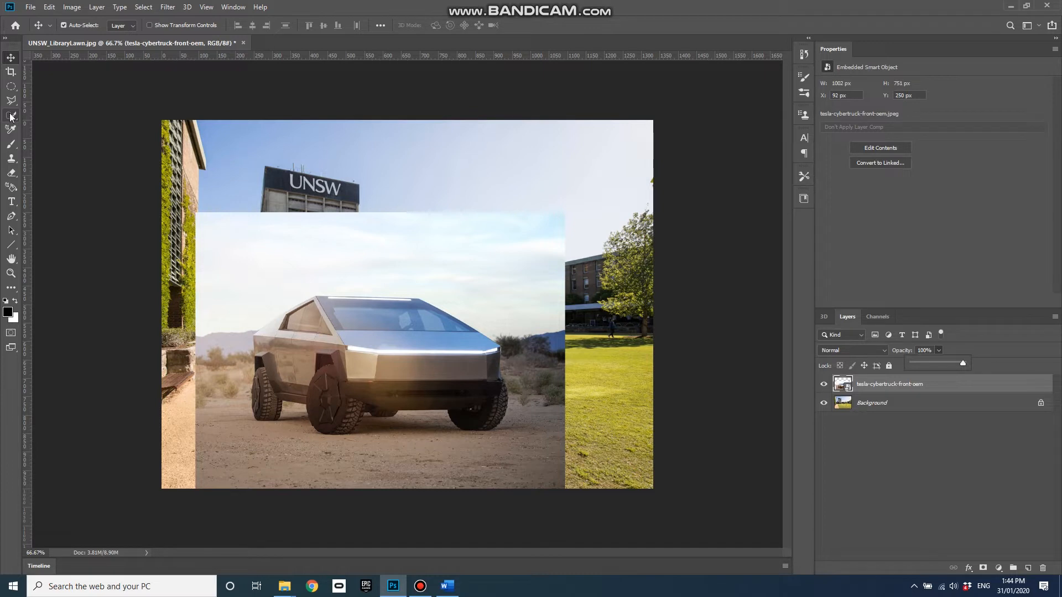
# Select the Cybertruck with Select Subject and extend the selection around the front wheel's base.
pyautogui.click(11, 116)
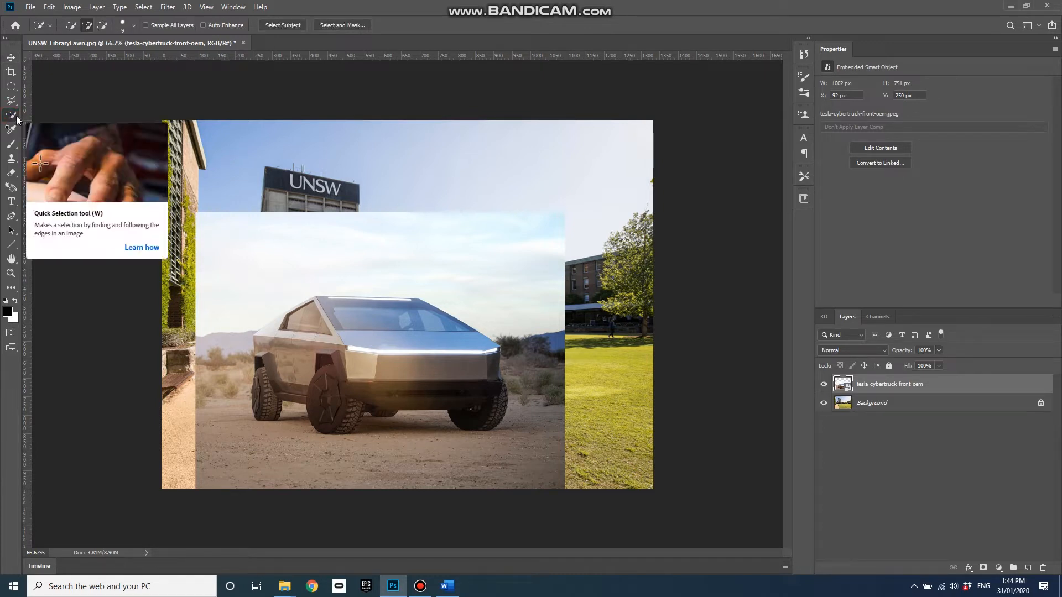
pyautogui.moveTo(94, 166)
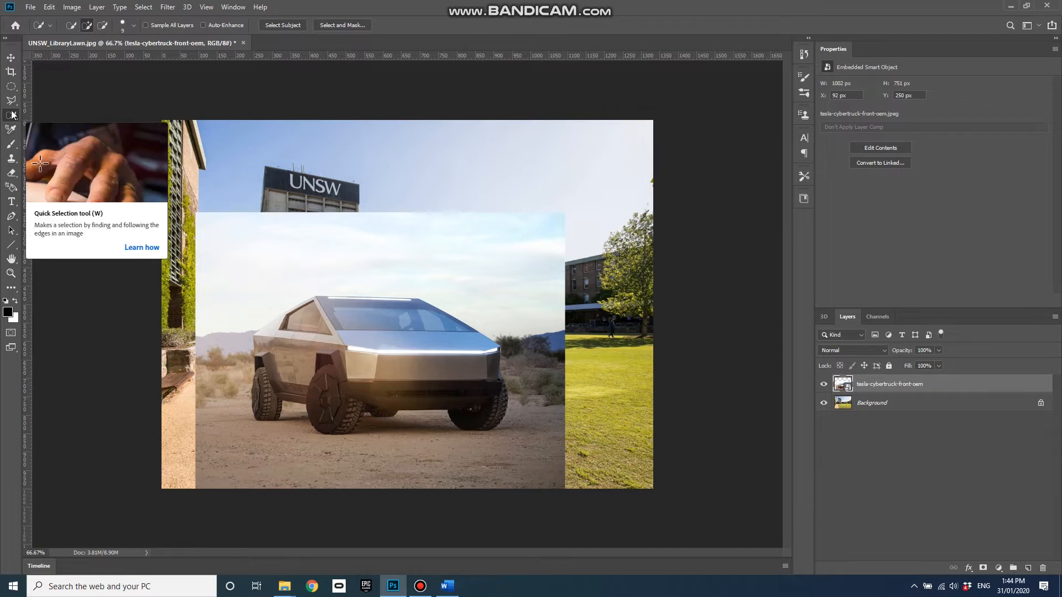
pyautogui.moveTo(274, 34)
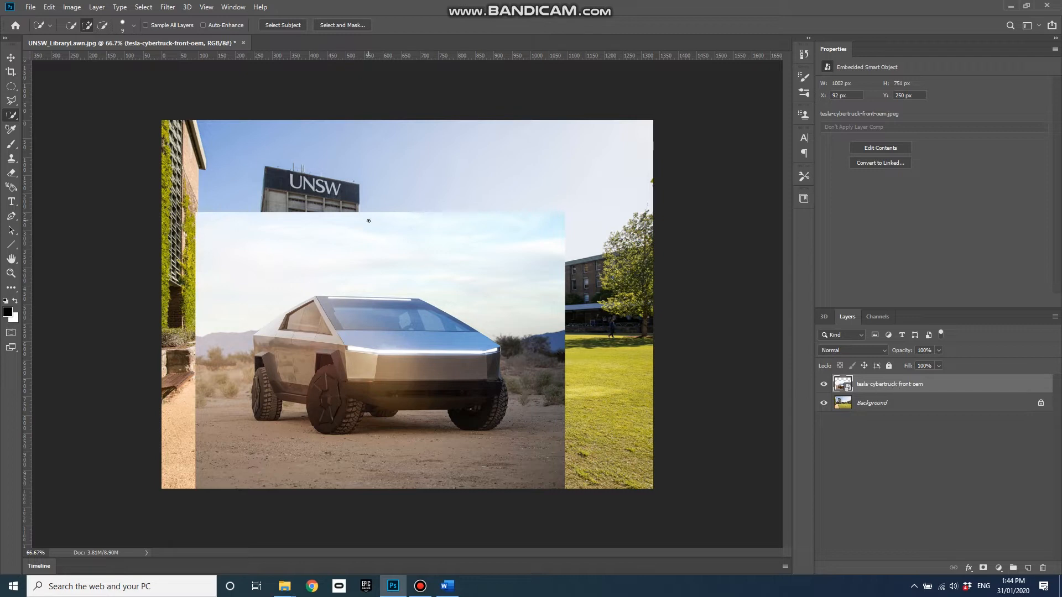
pyautogui.click(282, 25)
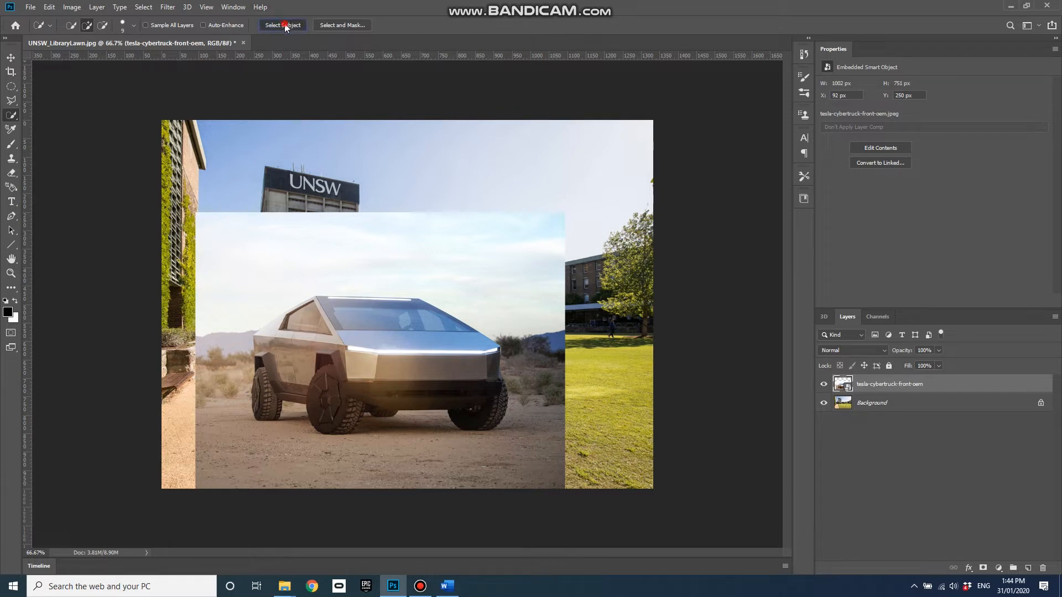
pyautogui.click(282, 24)
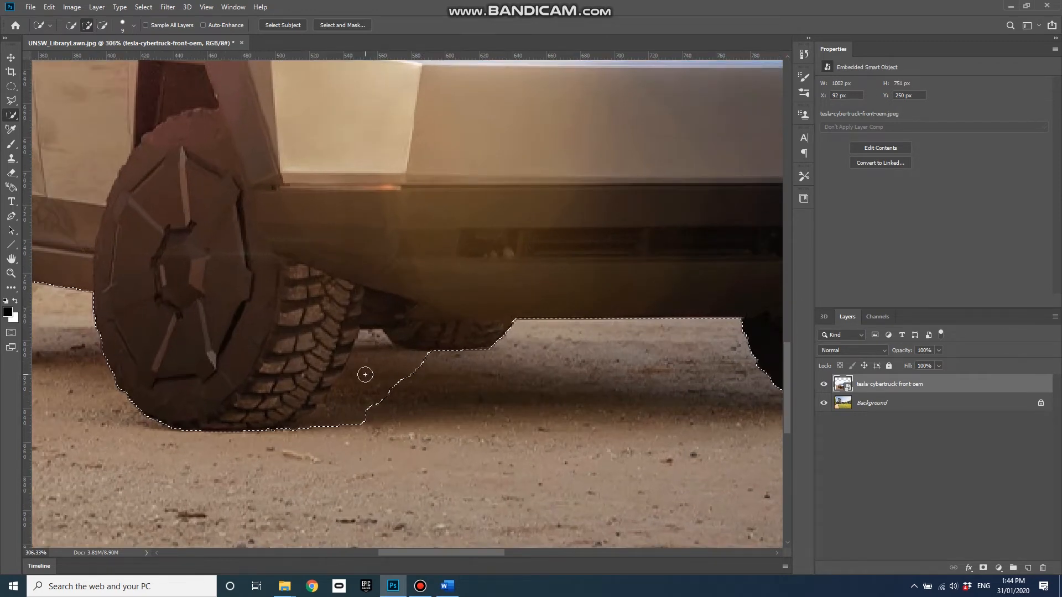
pyautogui.moveTo(375, 354)
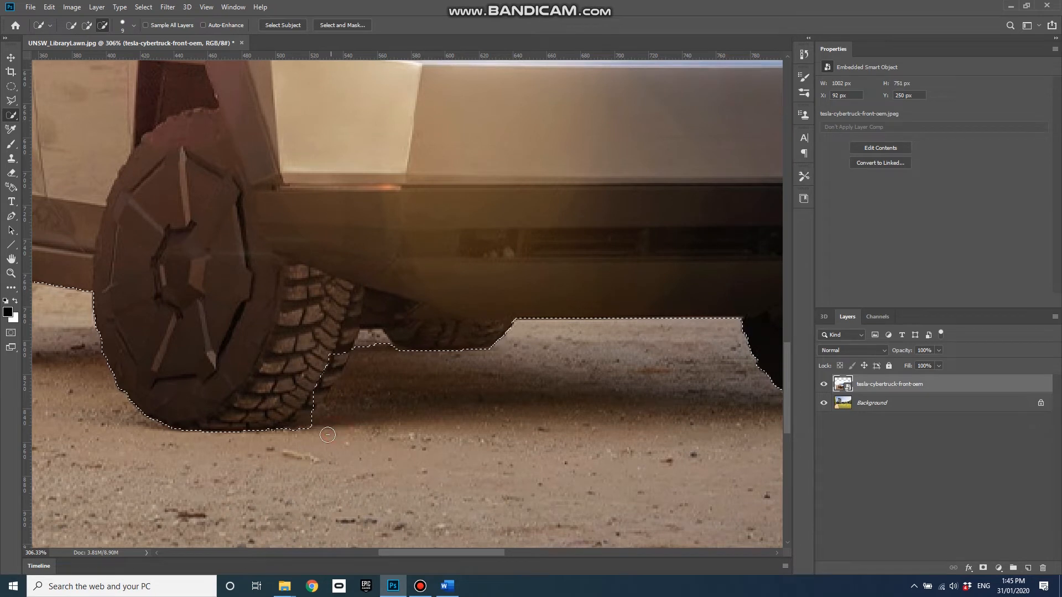
pyautogui.moveTo(328, 435); pyautogui.dragTo(313, 432)
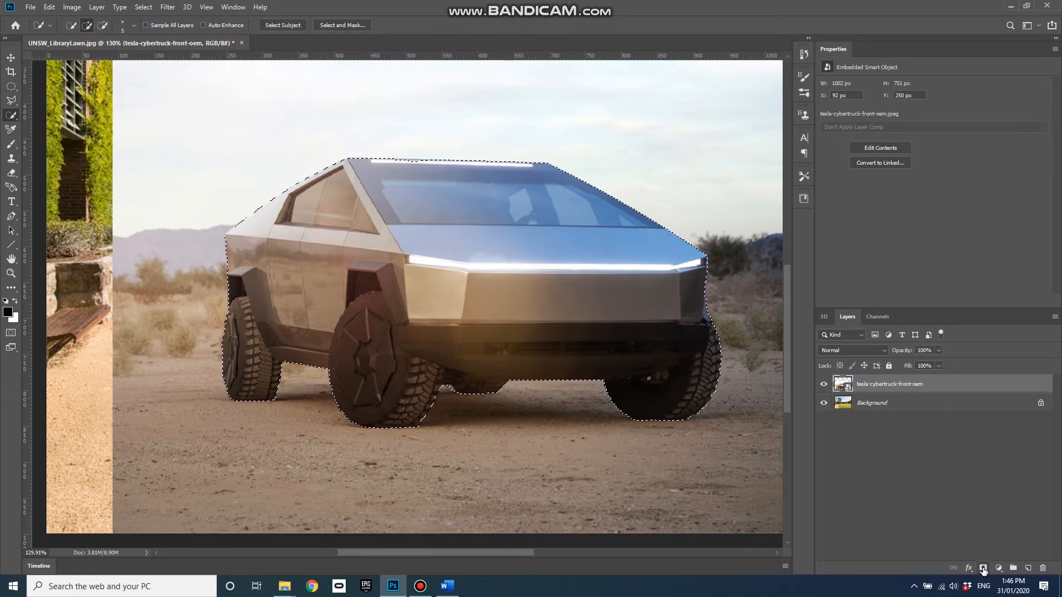
pyautogui.moveTo(984, 568)
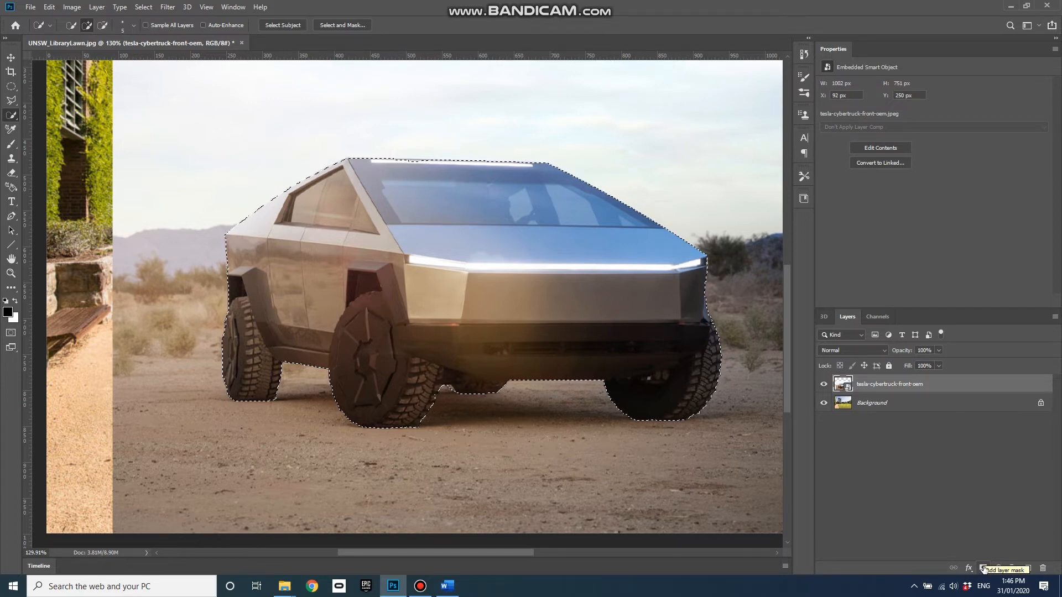
# Add a layer mask from the selection so only the Cybertruck shows over the lawn.
pyautogui.click(980, 569)
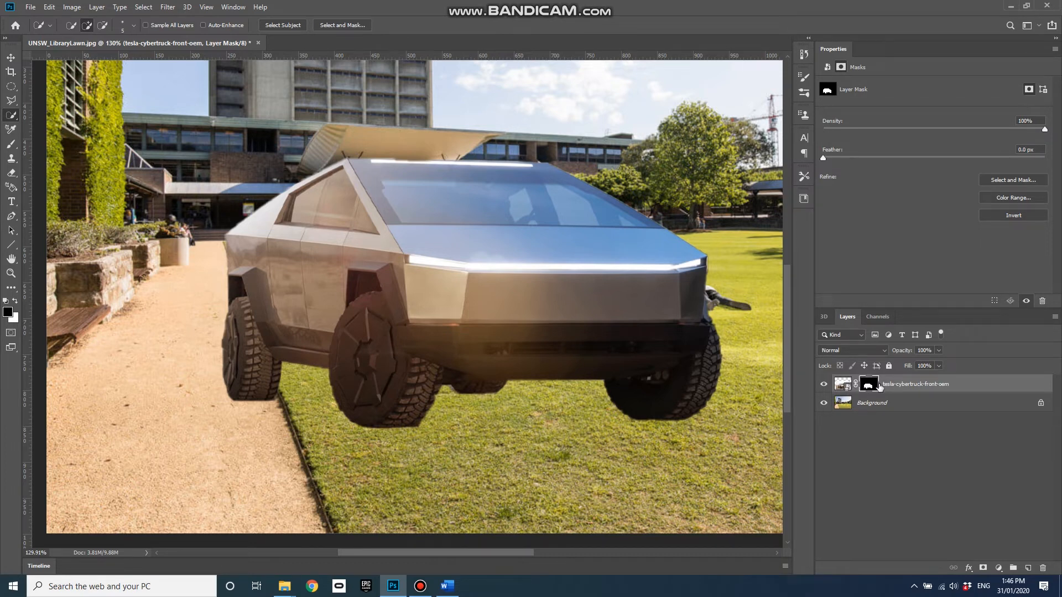
pyautogui.moveTo(869, 384)
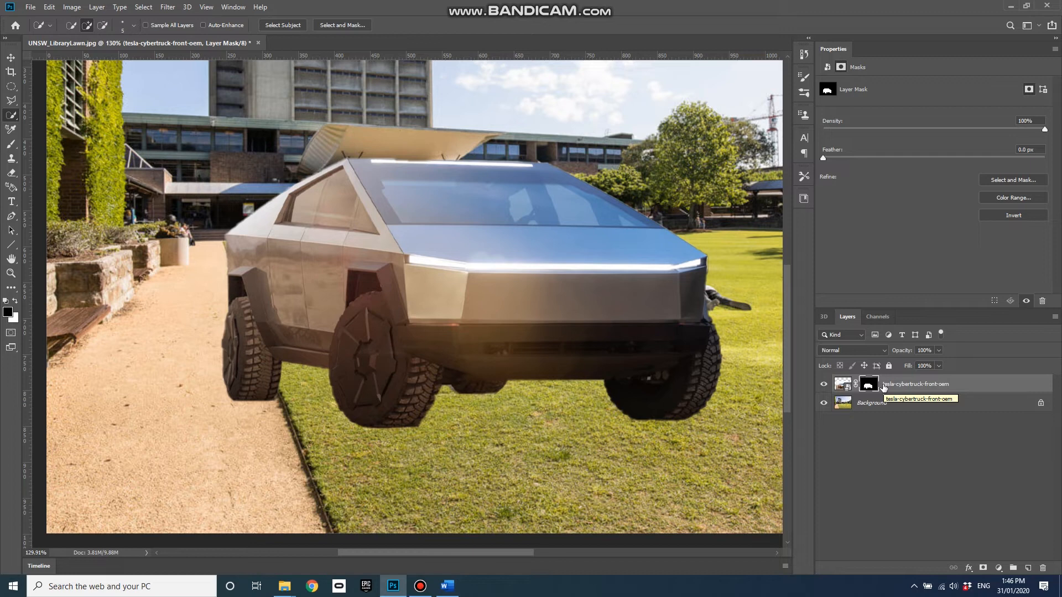
pyautogui.moveTo(868, 385)
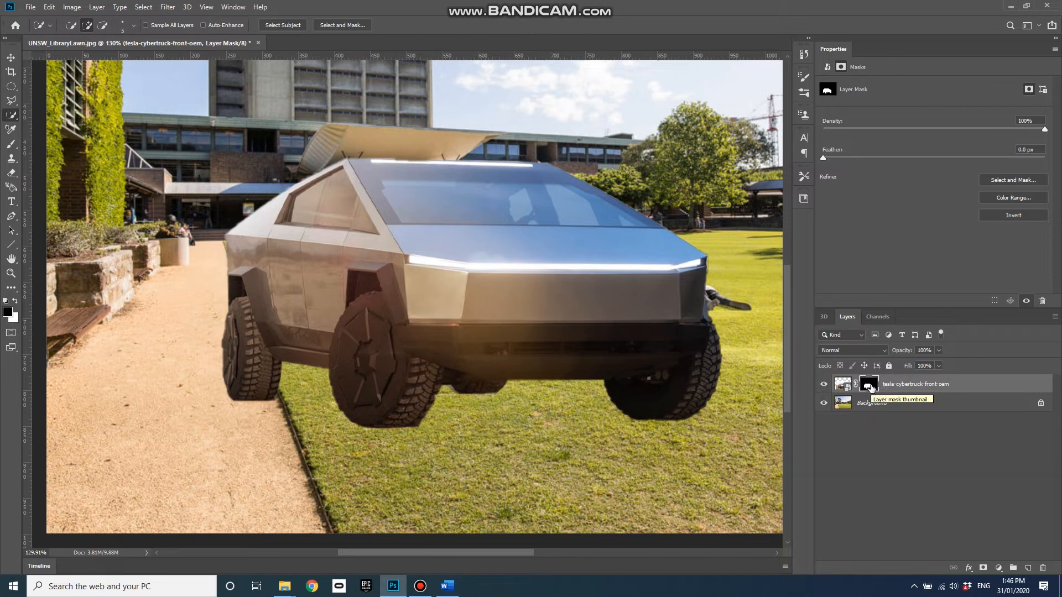
pyautogui.click(868, 383)
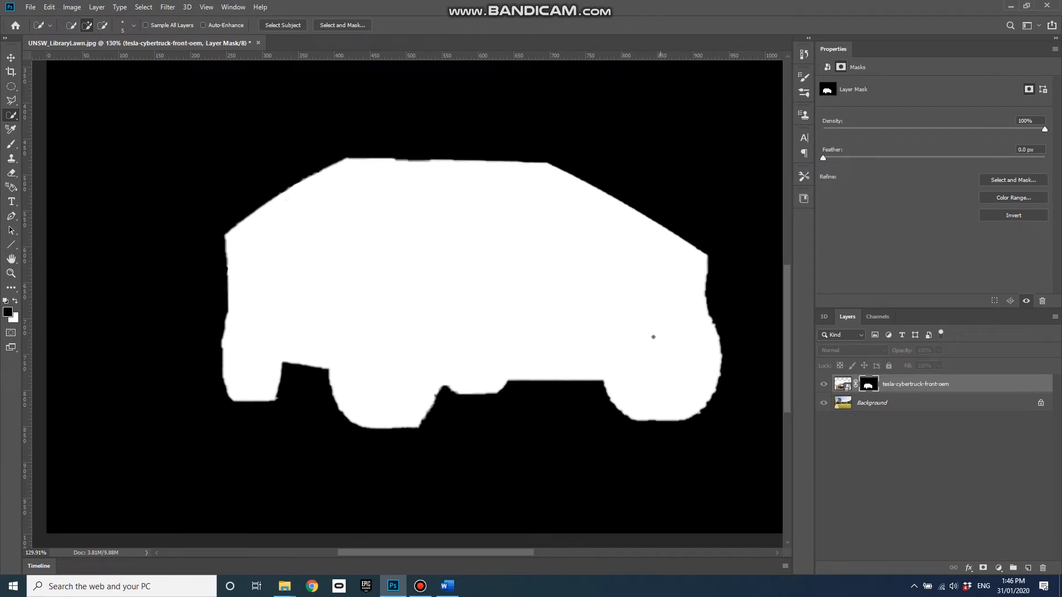
pyautogui.moveTo(517, 293)
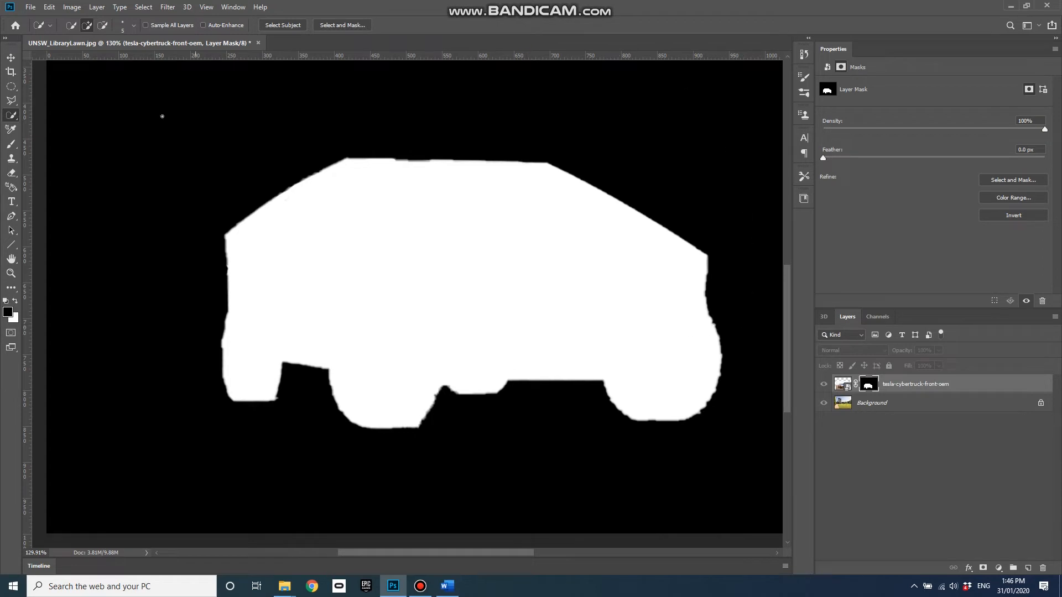
pyautogui.moveTo(572, 486)
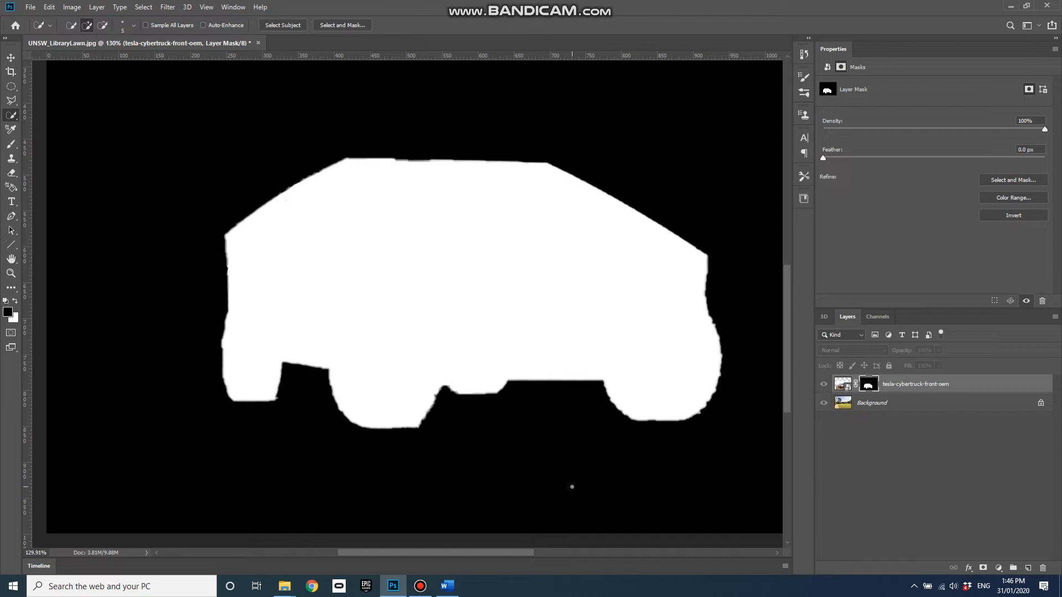
pyautogui.moveTo(572, 482)
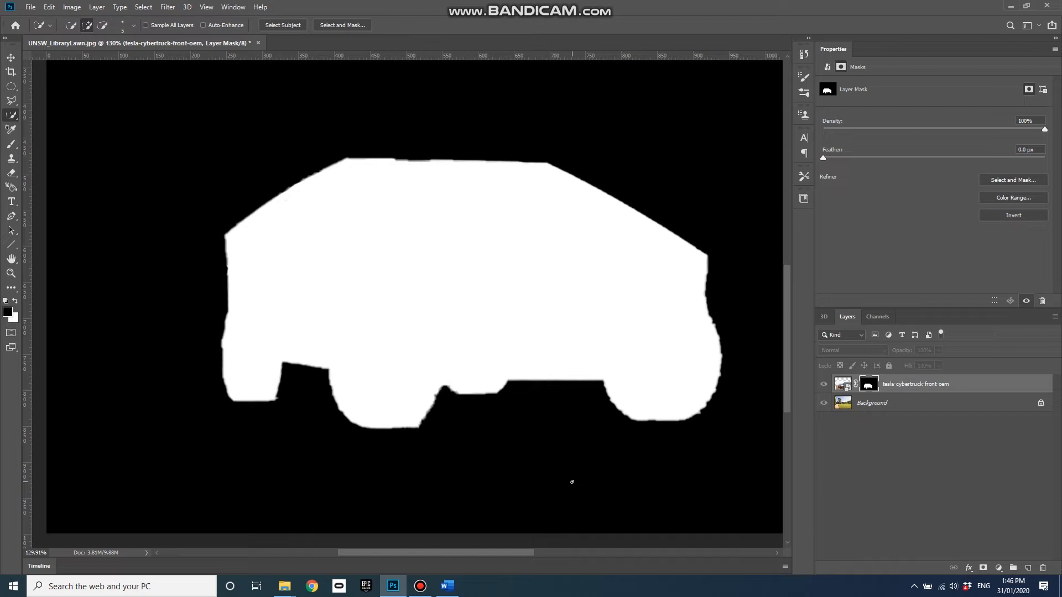
pyautogui.moveTo(528, 382)
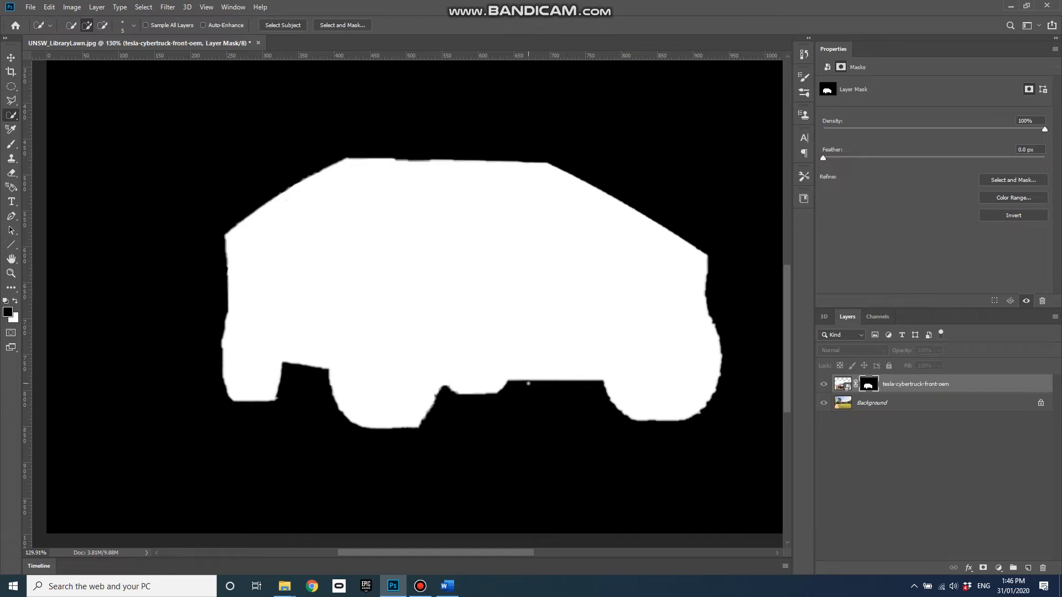
pyautogui.moveTo(508, 405)
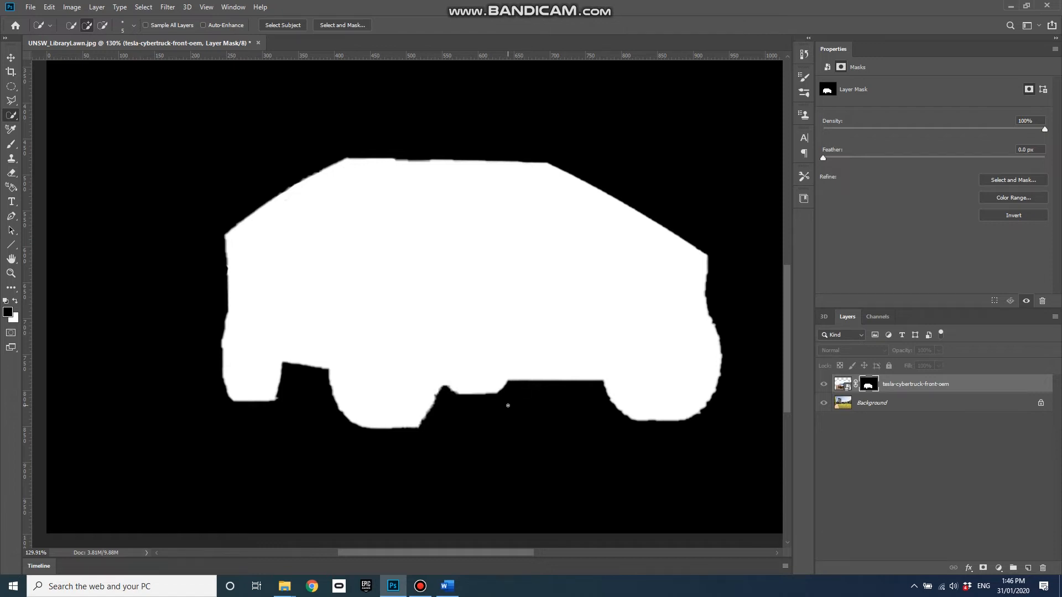
pyautogui.moveTo(494, 399)
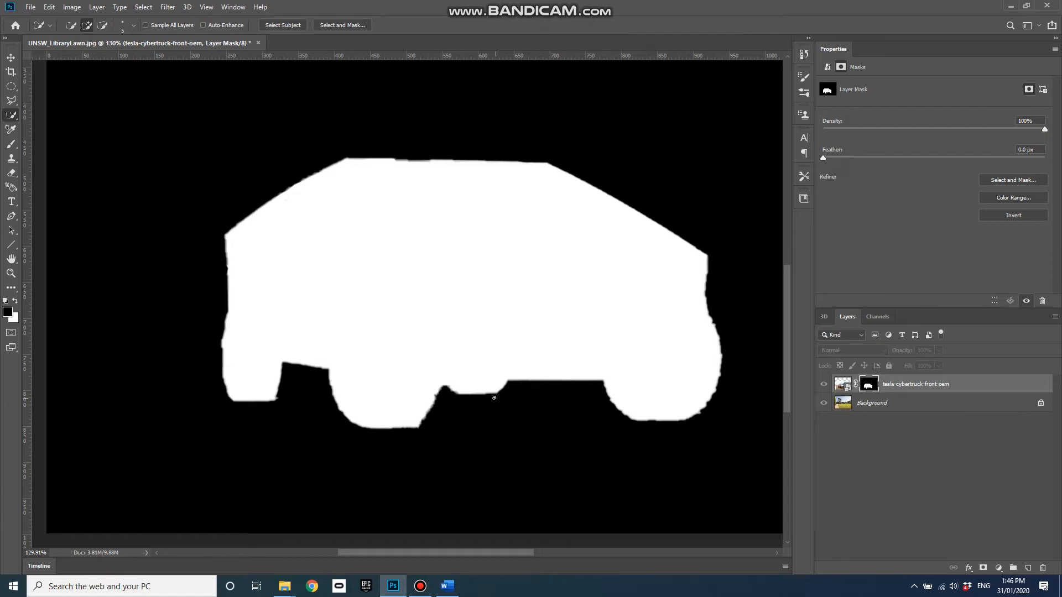
pyautogui.moveTo(526, 397)
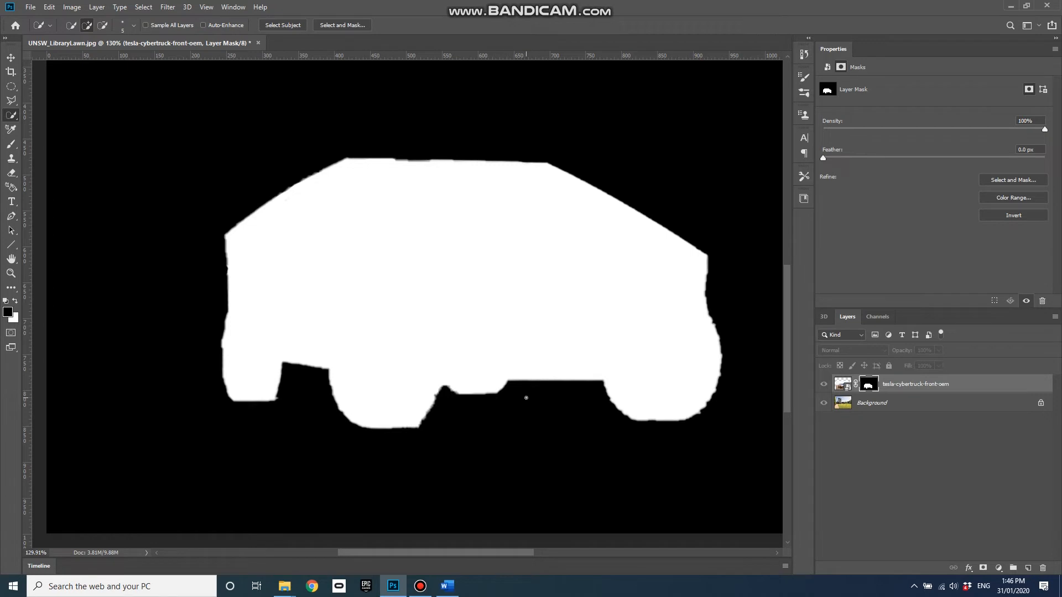
pyautogui.moveTo(544, 412)
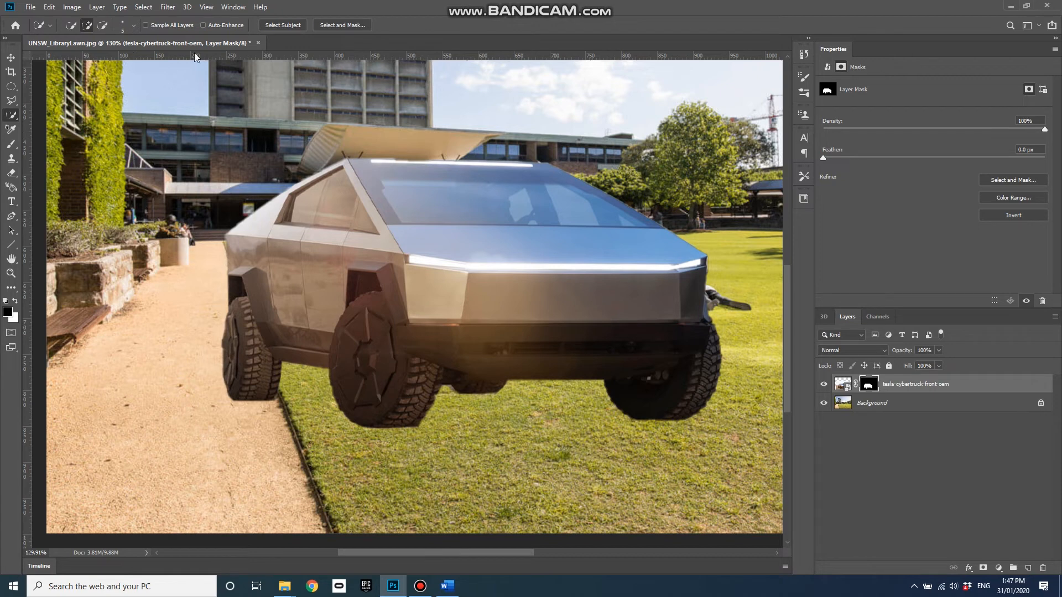
pyautogui.moveTo(10, 151)
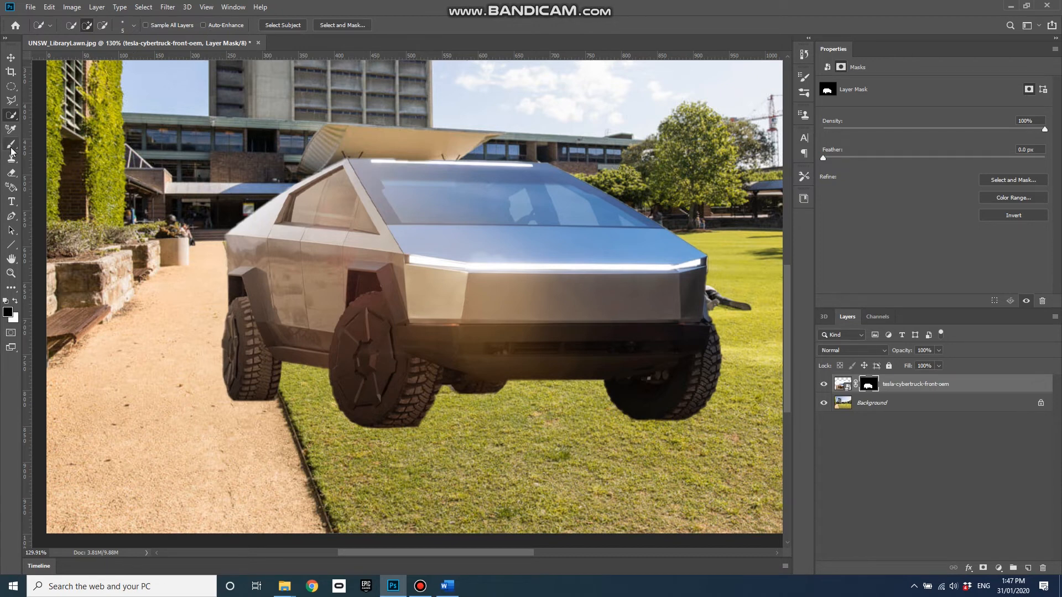
# Switch to the Brush tool with the layer mask targeted.
pyautogui.click(10, 159)
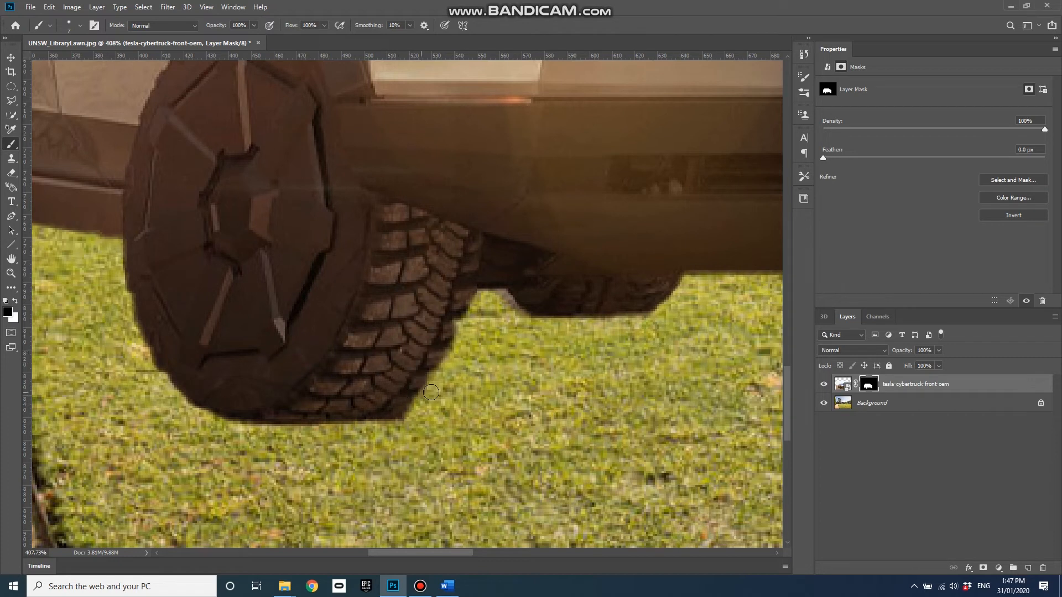
# Paint black and white on the mask to clean the front tire's bottom edge against the grass.
pyautogui.moveTo(431, 392); pyautogui.dragTo(271, 404)
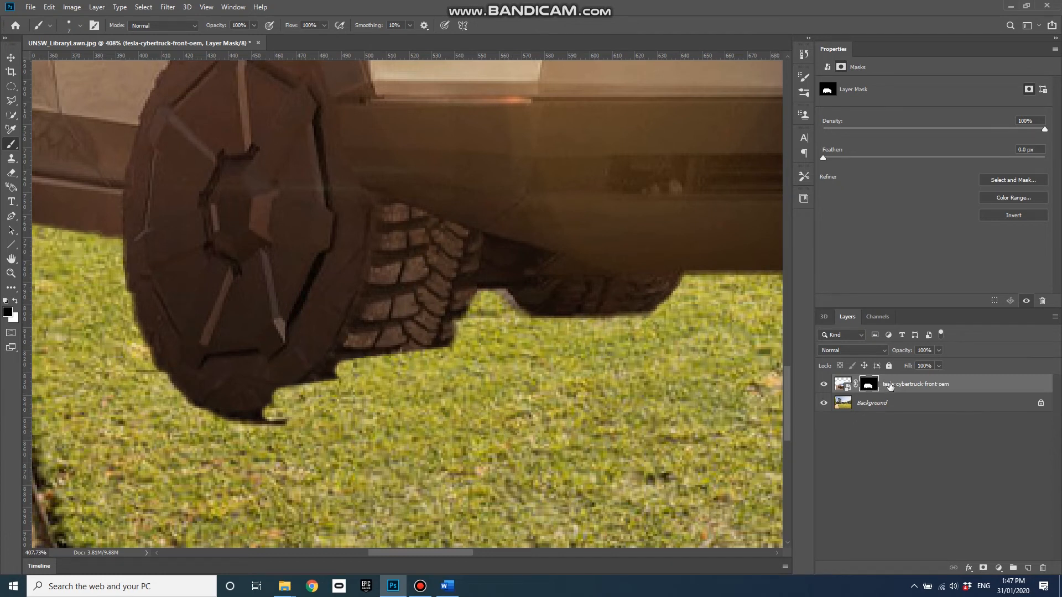
pyautogui.moveTo(379, 361)
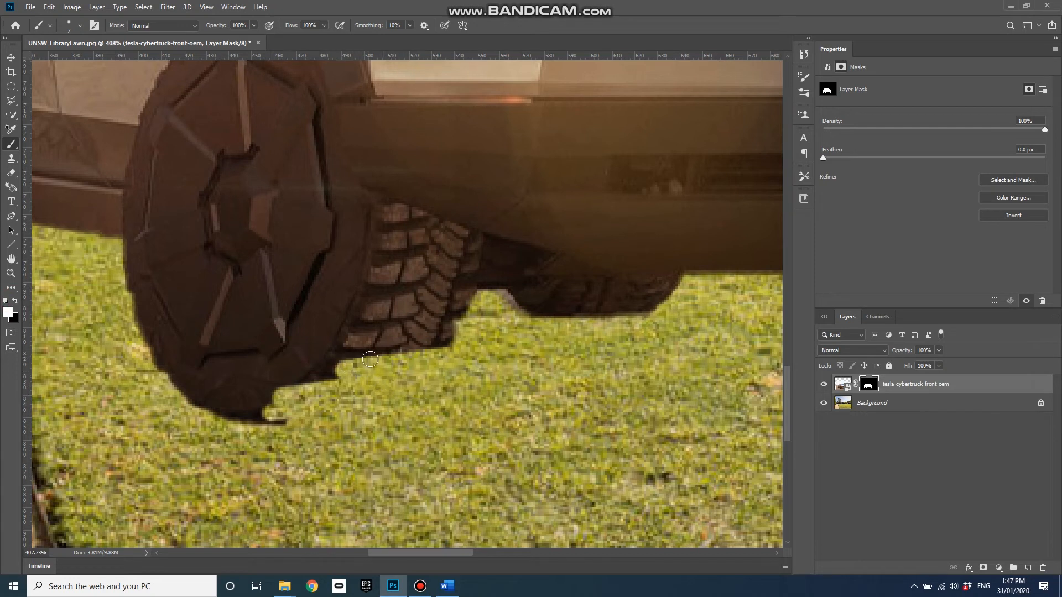
pyautogui.moveTo(371, 358); pyautogui.dragTo(292, 418)
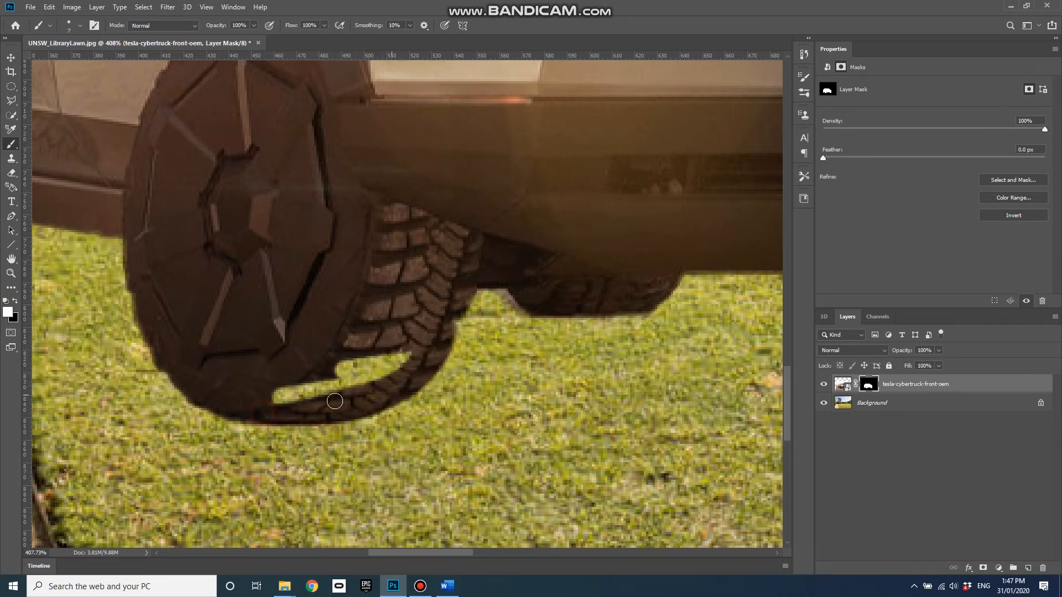
pyautogui.moveTo(334, 400); pyautogui.dragTo(458, 322)
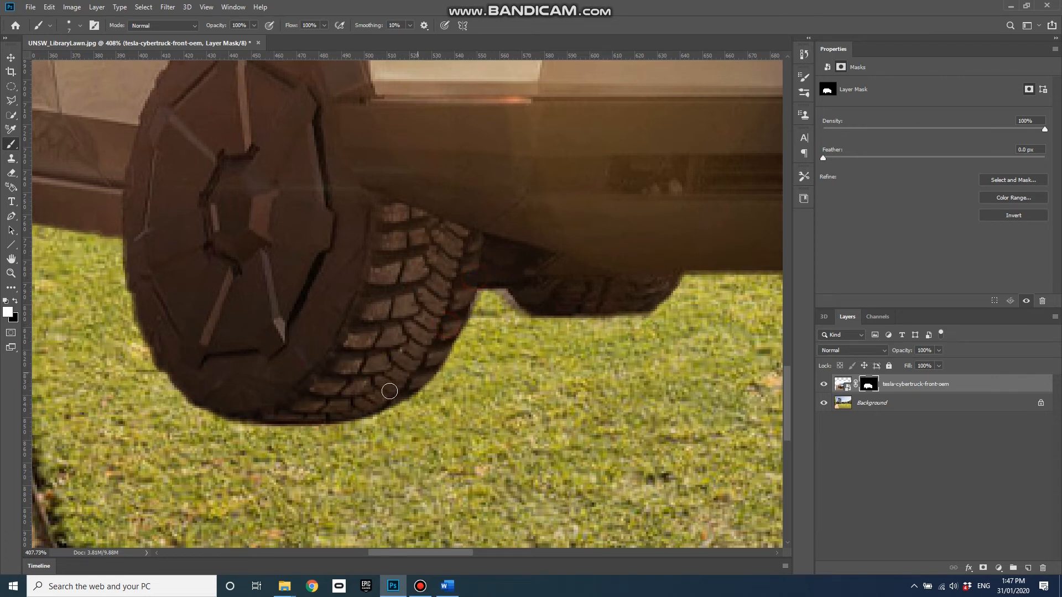
pyautogui.moveTo(390, 390); pyautogui.dragTo(508, 309)
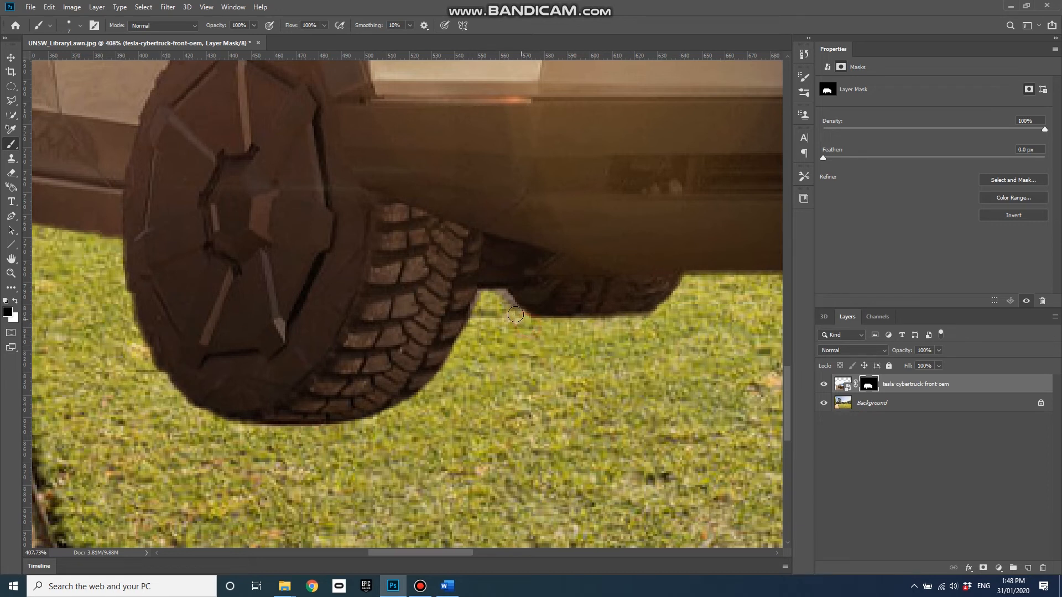
pyautogui.moveTo(475, 333)
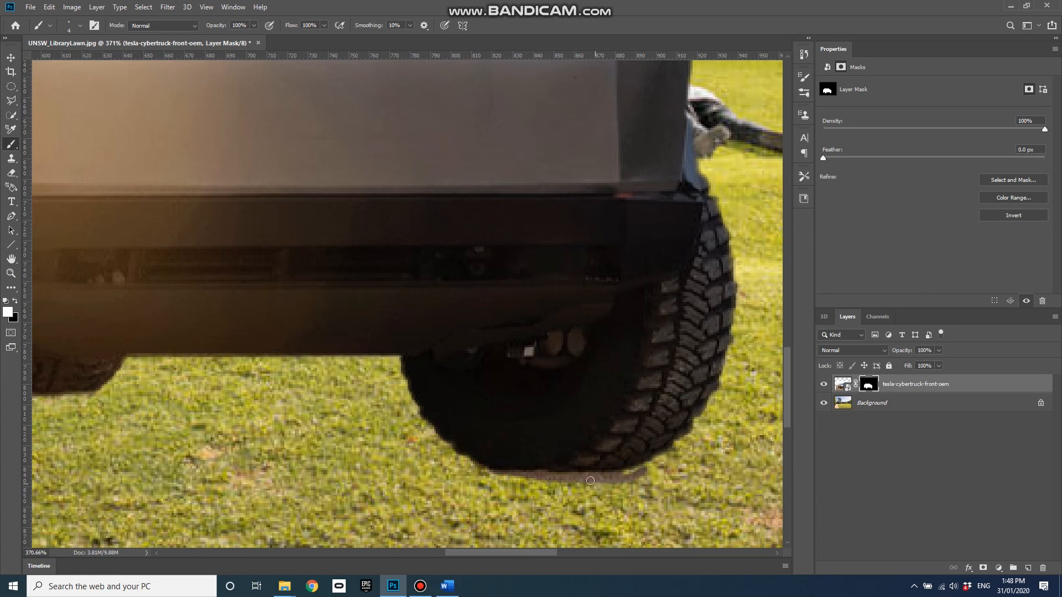
pyautogui.moveTo(540, 511)
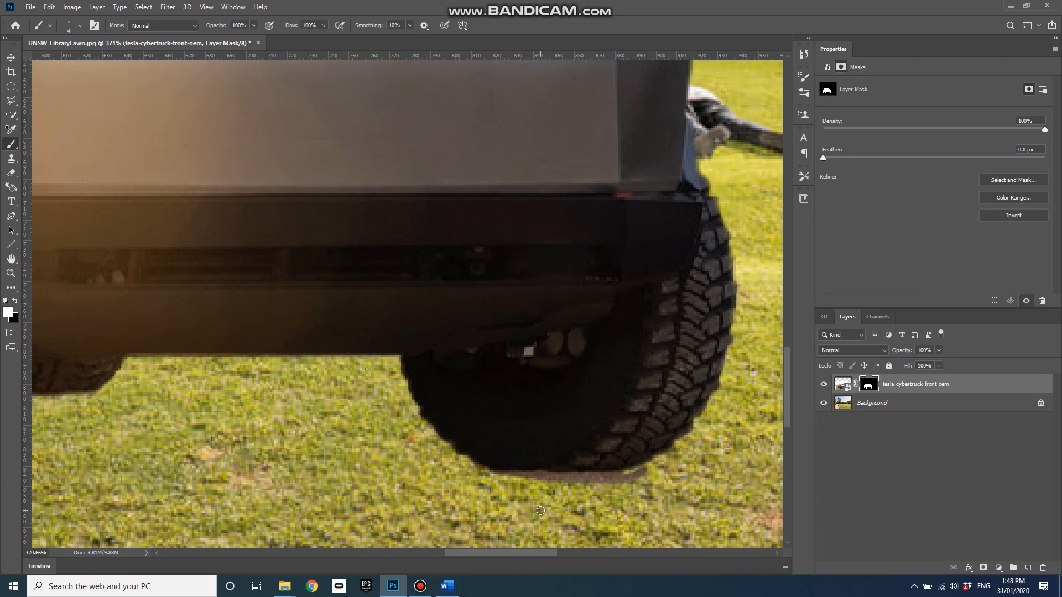
pyautogui.moveTo(644, 473)
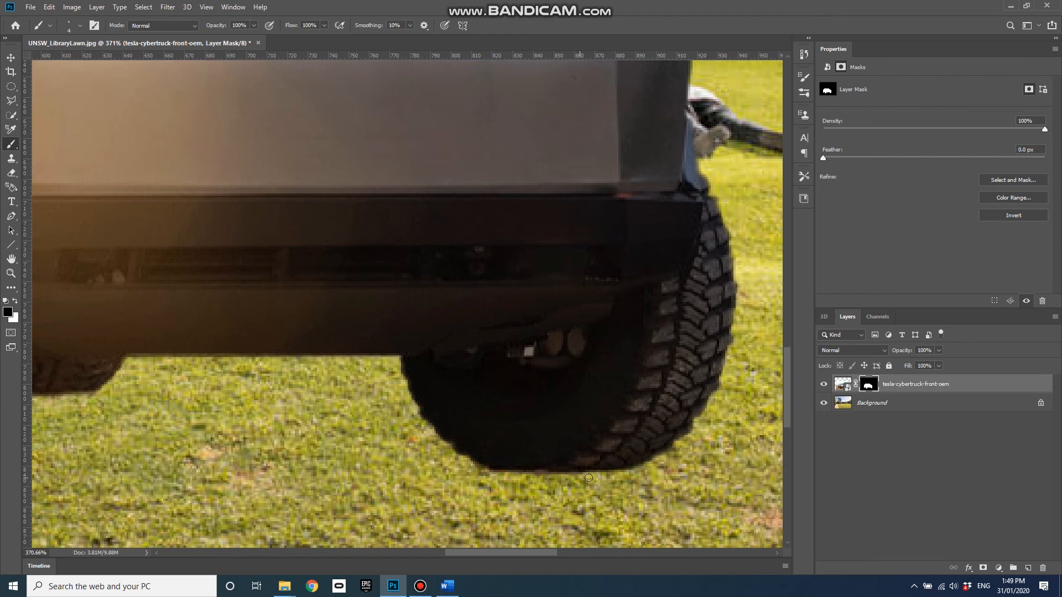
pyautogui.moveTo(606, 427)
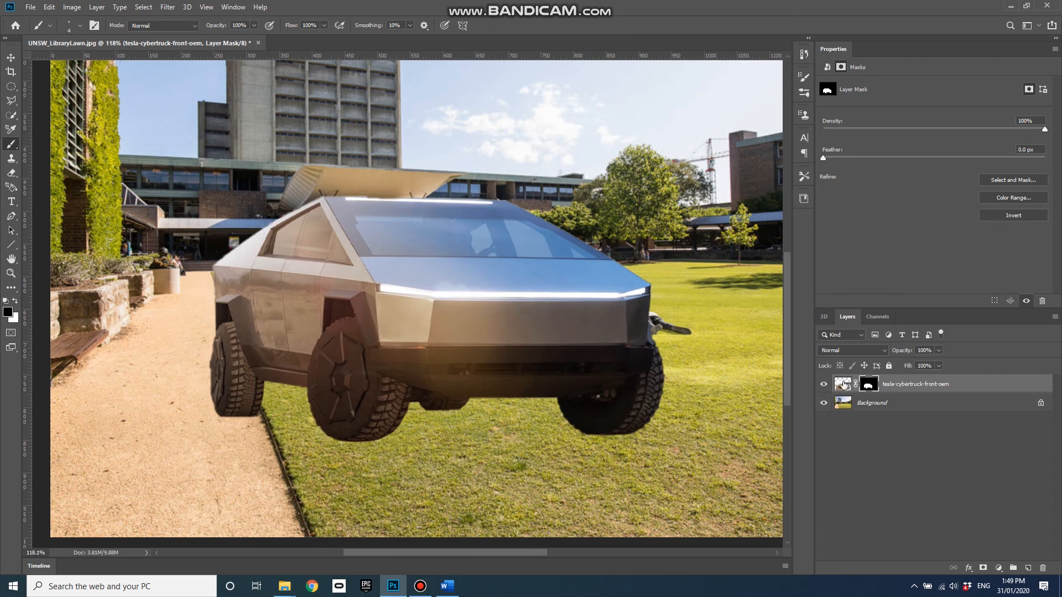
# Target the Cybertruck smart object layer thumbnail instead of its mask.
pyautogui.click(843, 383)
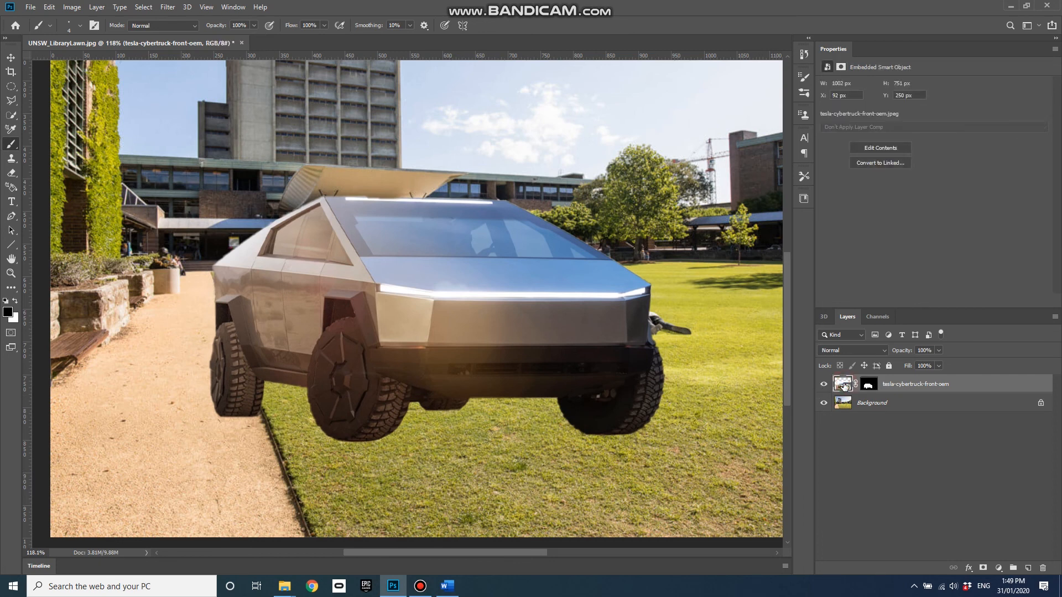